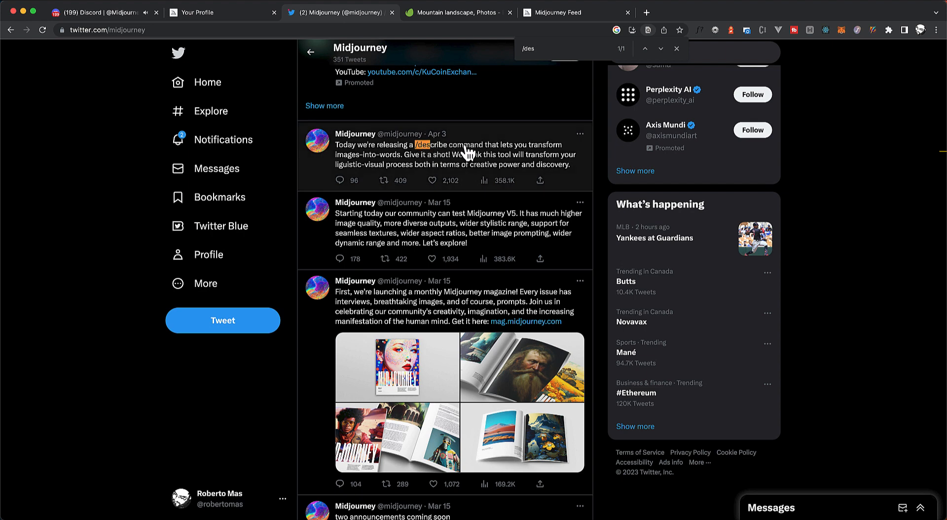
mouse_move(380, 160)
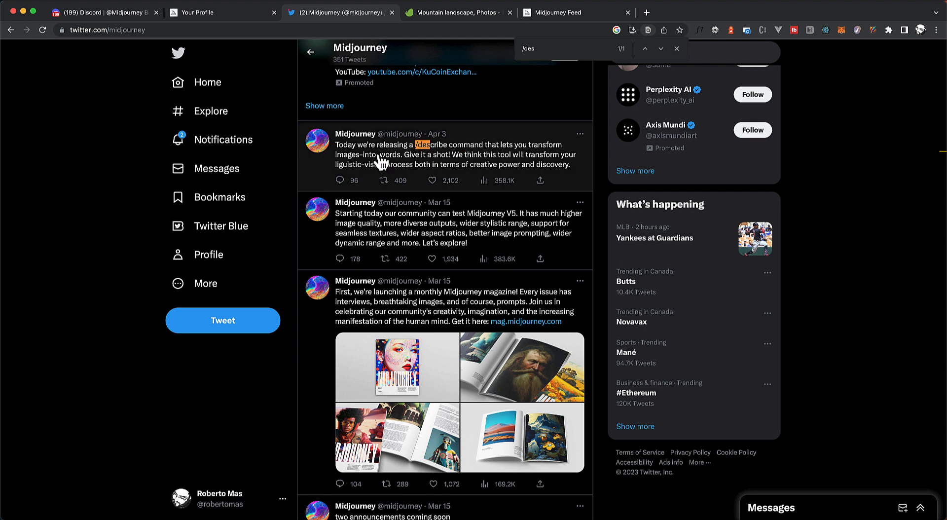
mouse_move(407, 165)
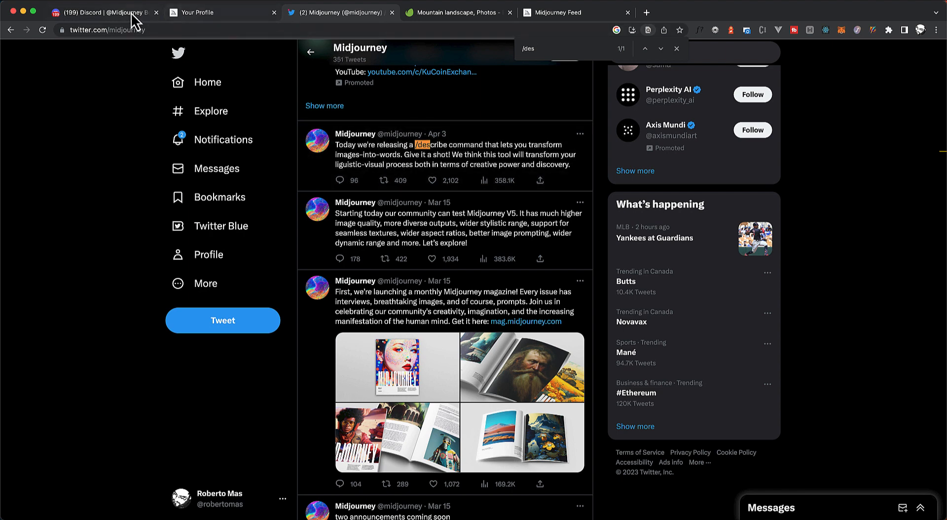
Step: Open the Midjourney Bot chat and scroll up to the Joker portrait and tiny-cat grid
left_click(103, 12)
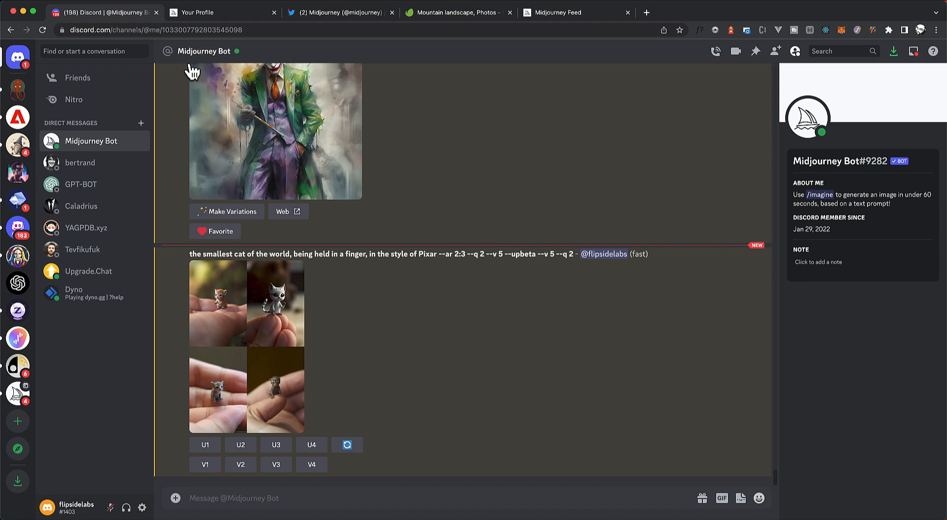
mouse_move(503, 205)
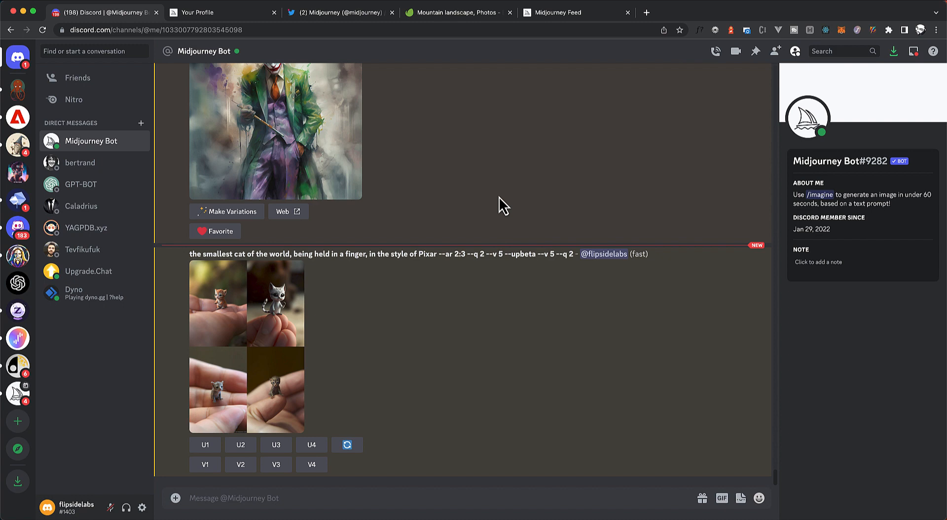
mouse_move(497, 211)
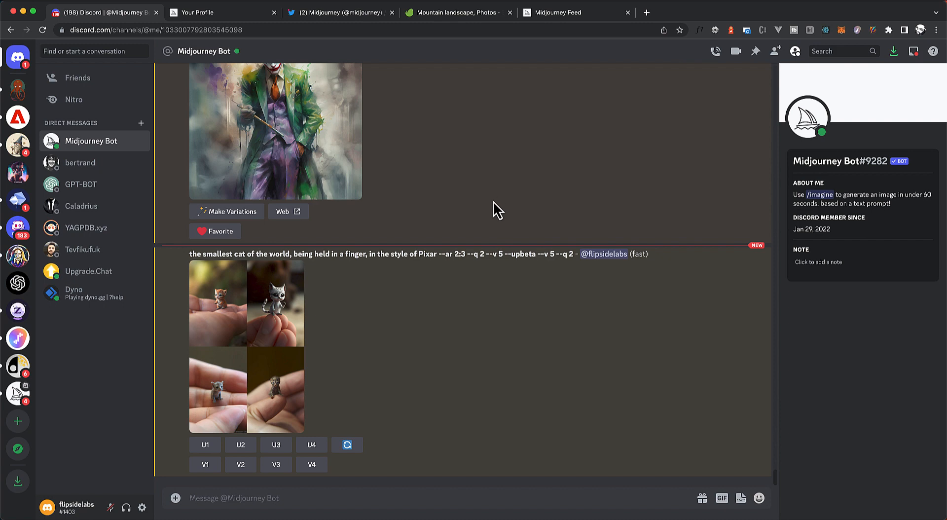
mouse_move(452, 199)
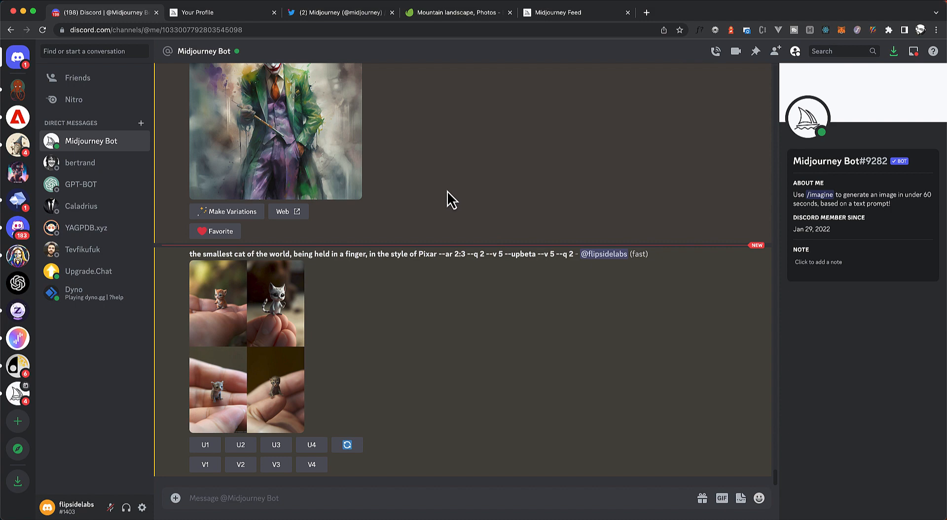
scroll("up", 3)
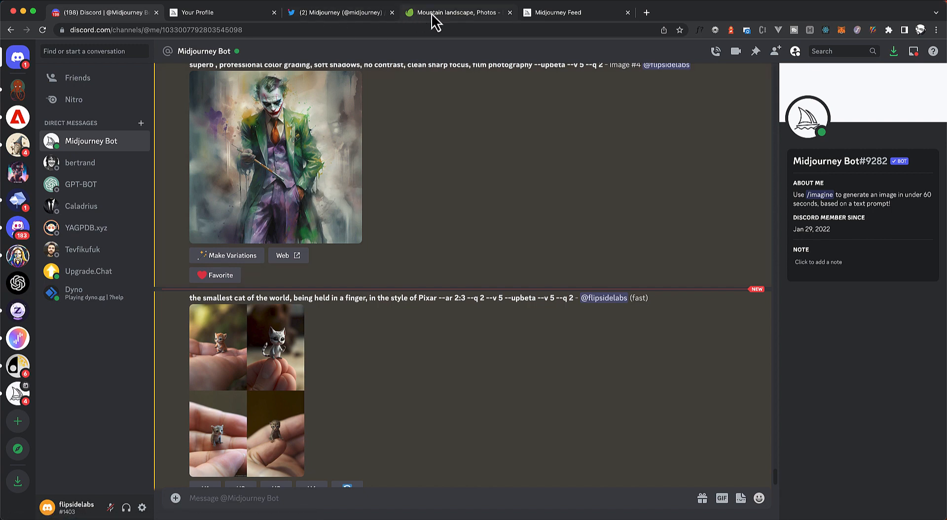
Step: Open the Joker watercolour painting full size and save it as a PNG to Downloads
left_click(275, 155)
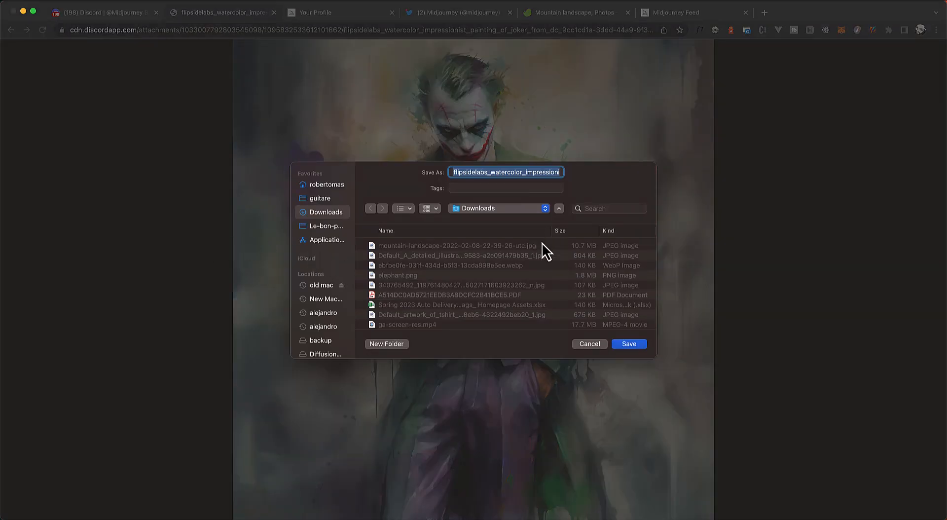
left_click(628, 344)
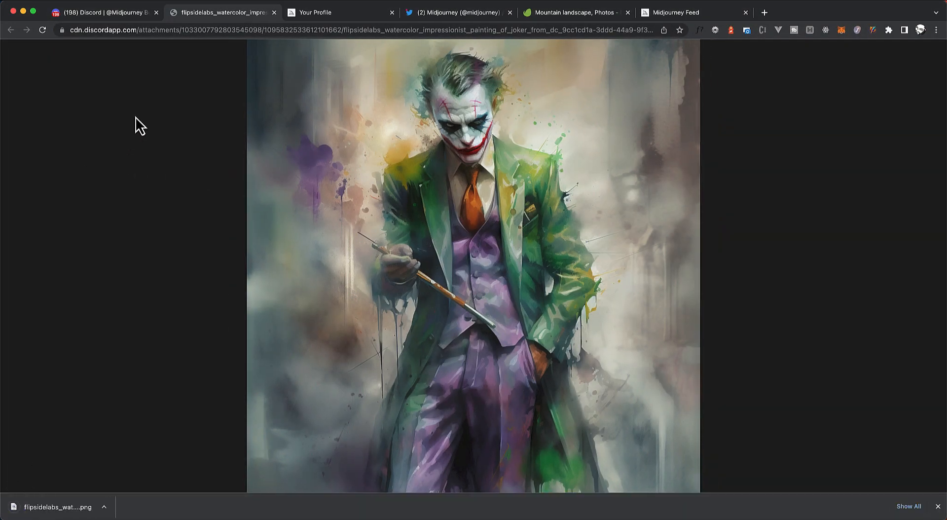
mouse_move(273, 11)
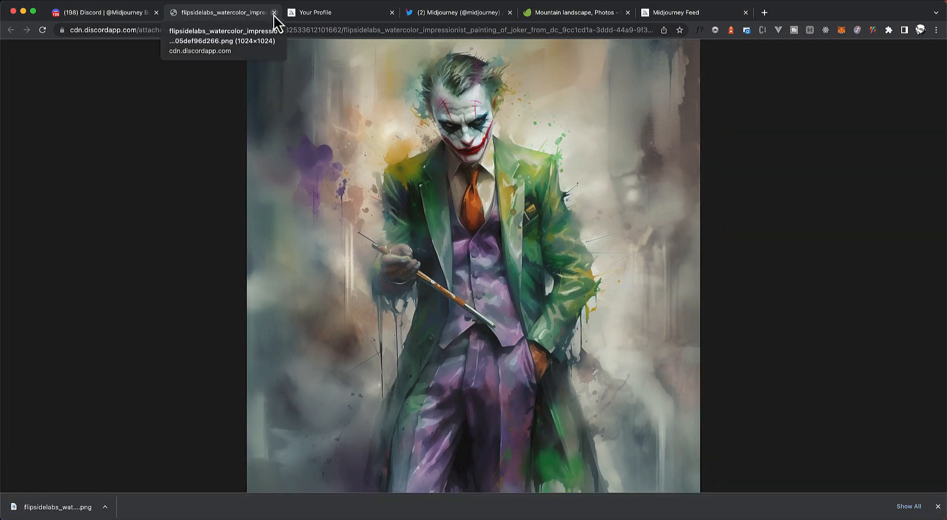
mouse_move(102, 9)
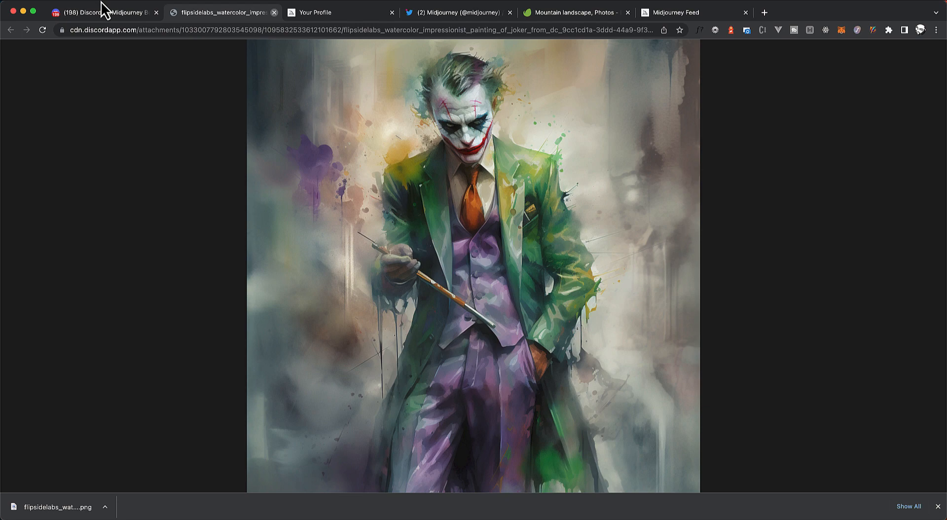
Step: Return to the Midjourney Bot chat and enter the /describe command
left_click(97, 12)
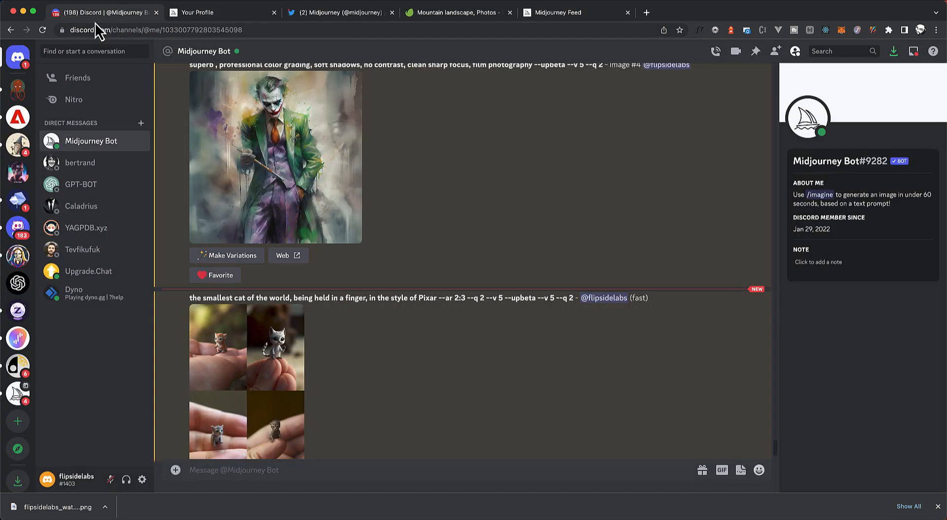
scroll("down", 3)
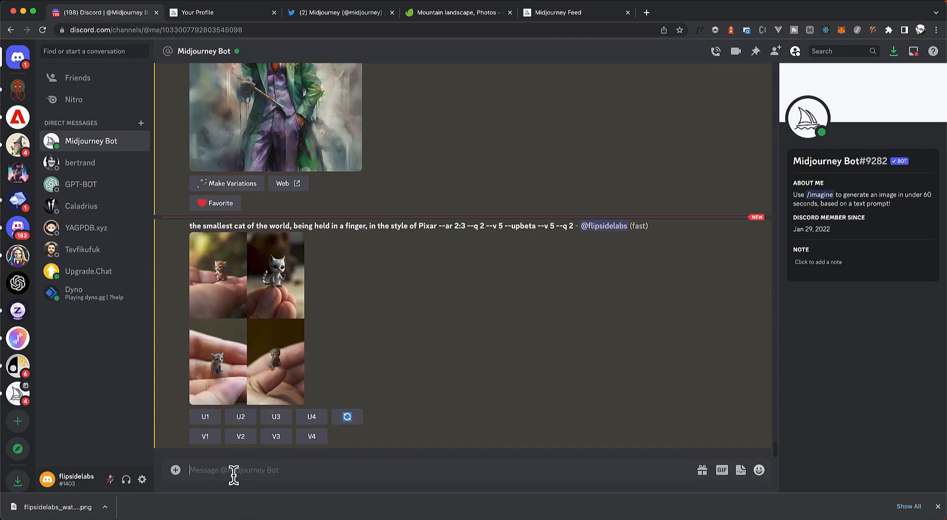
type("/")
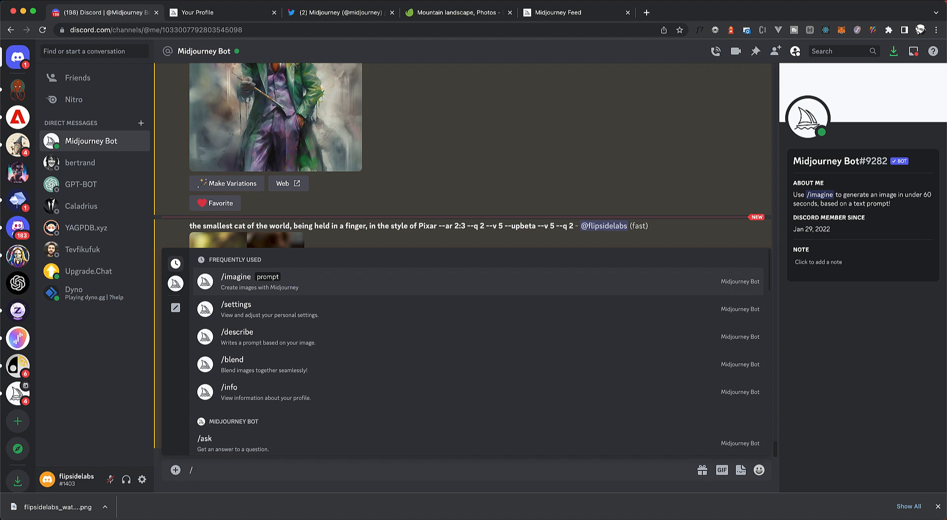
left_click(237, 331)
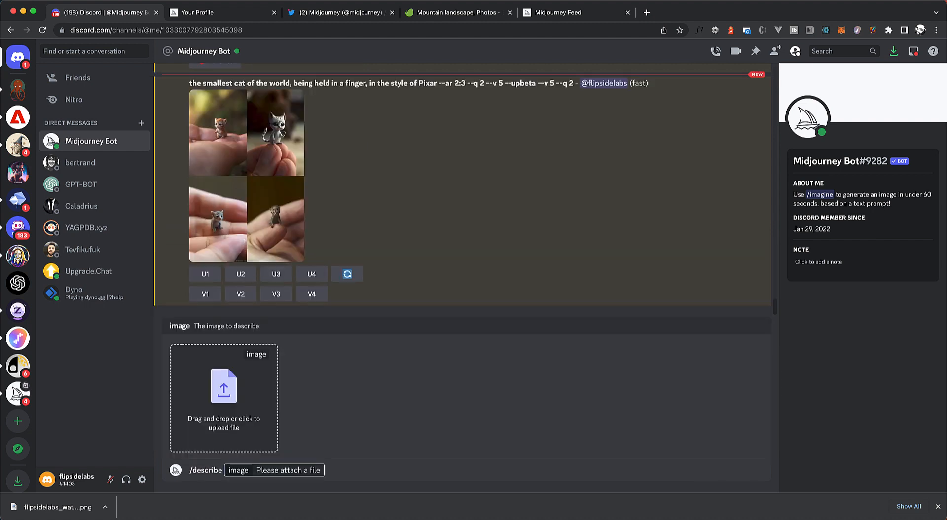
mouse_move(341, 152)
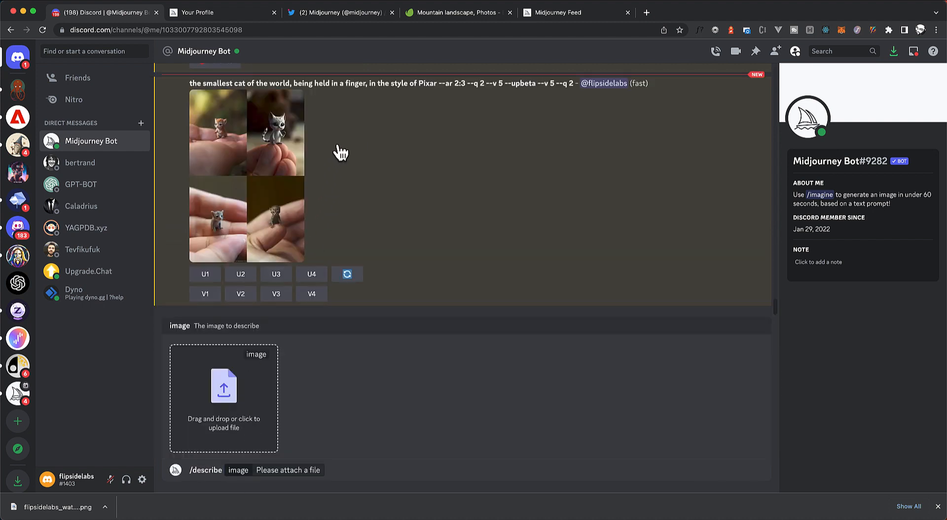
mouse_move(333, 110)
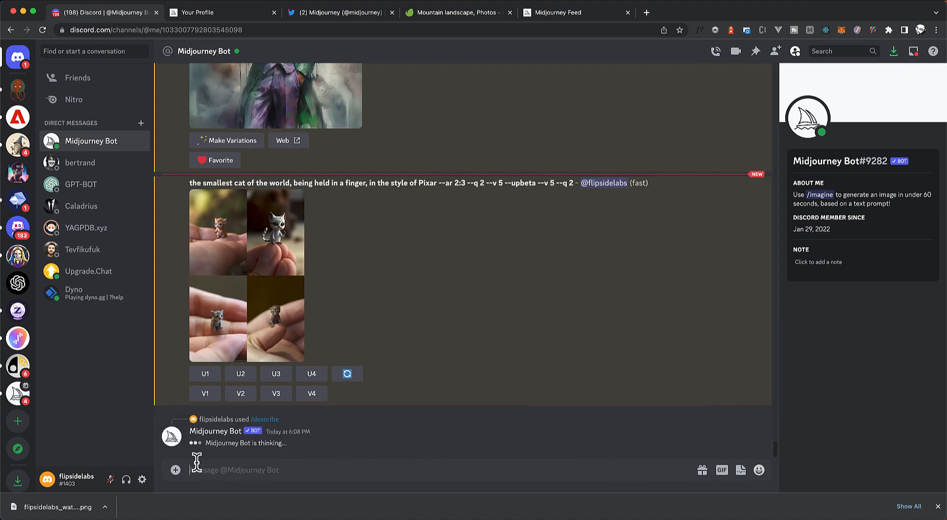
mouse_move(260, 453)
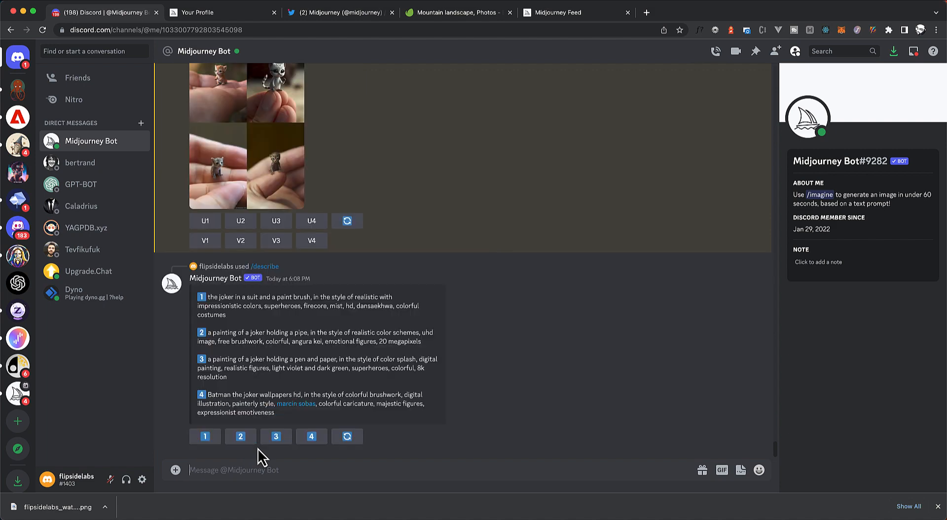
Step: Scroll down to read the bot's four suggested prompts for the Joker painting
scroll("down", 3)
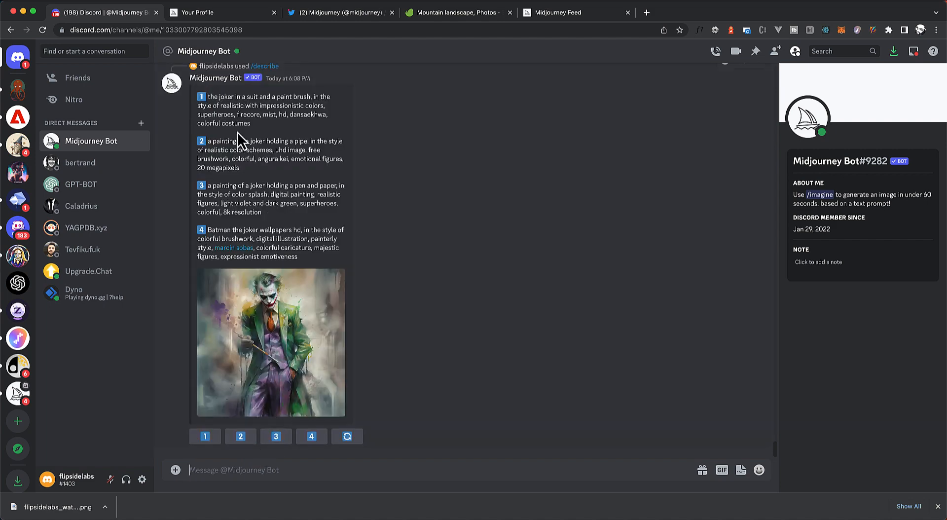
mouse_move(205, 107)
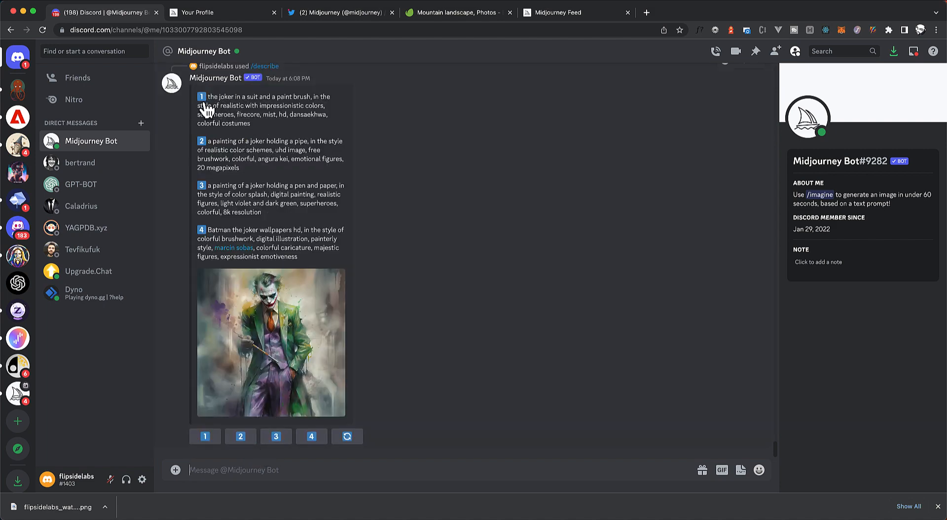
mouse_move(227, 97)
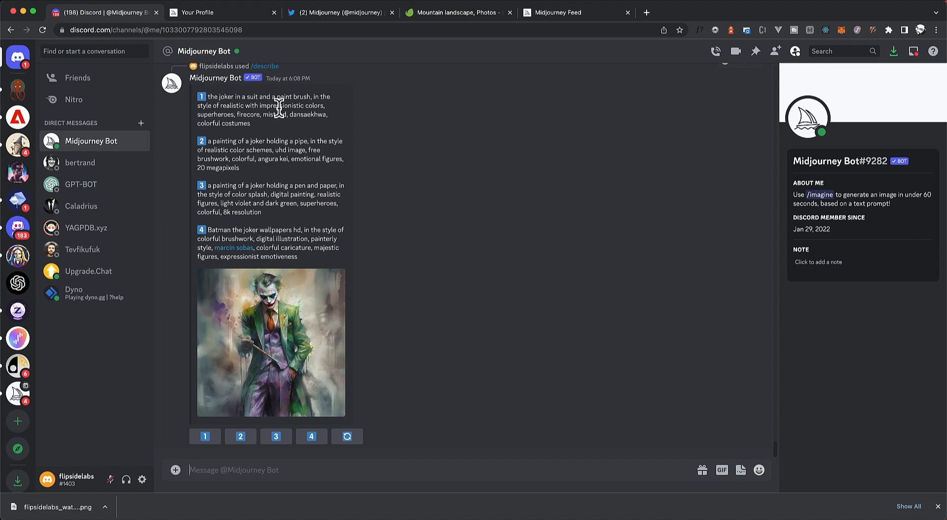
mouse_move(240, 116)
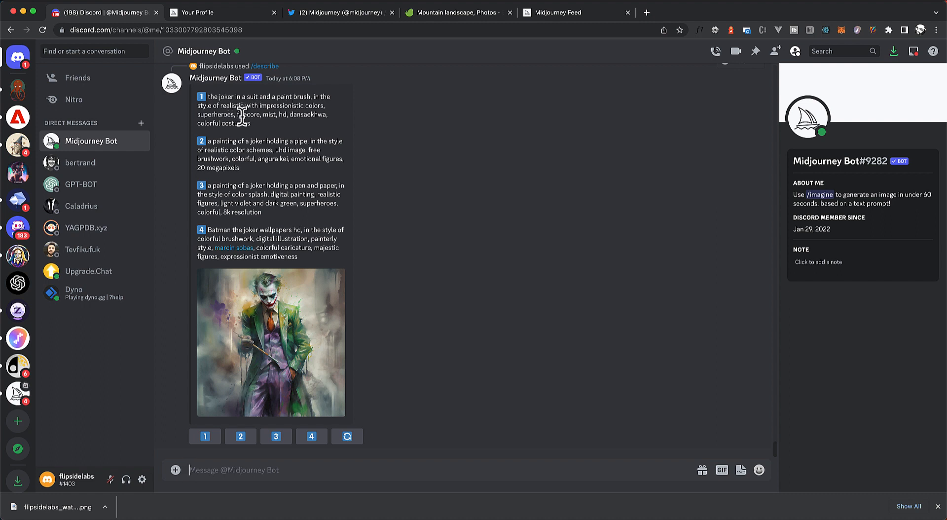
mouse_move(281, 118)
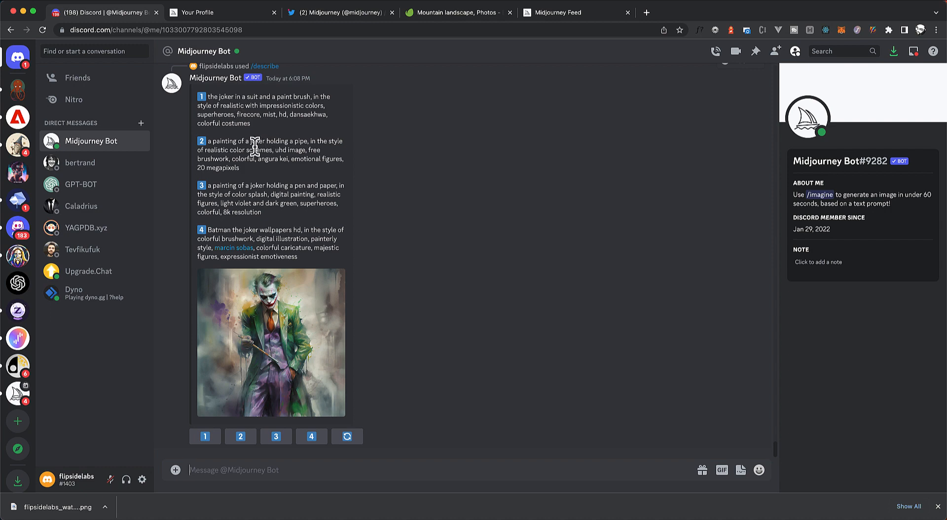
mouse_move(262, 302)
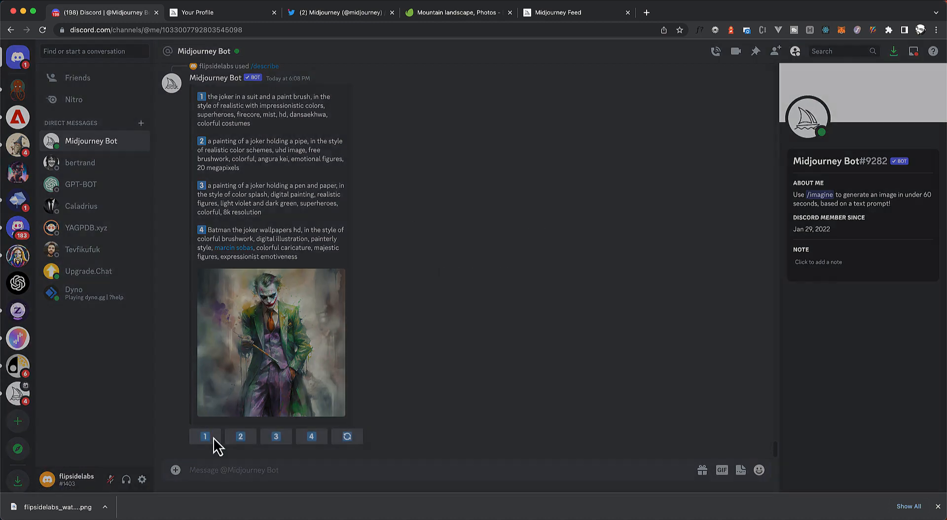
Step: Submit the described joker-holding-a-pipe and pen-and-paper joker prompts as image jobs
left_click(204, 436)
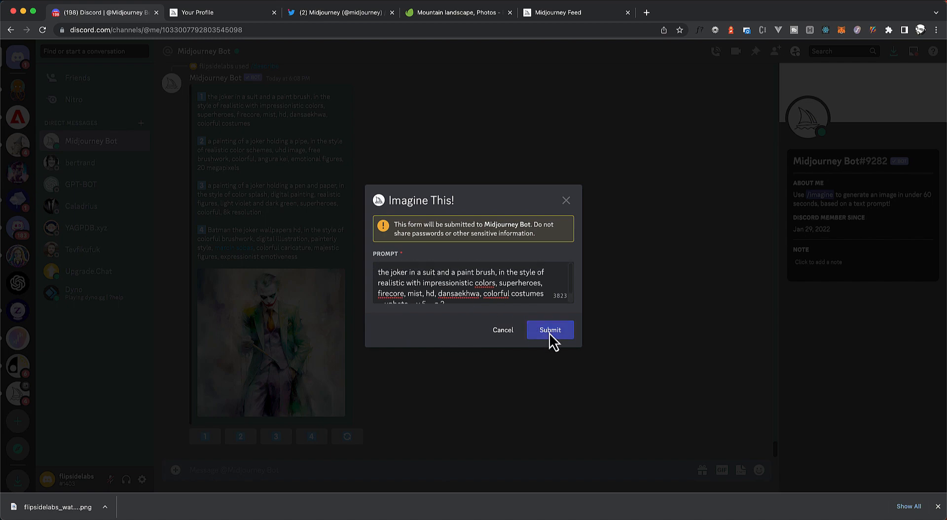
left_click(549, 329)
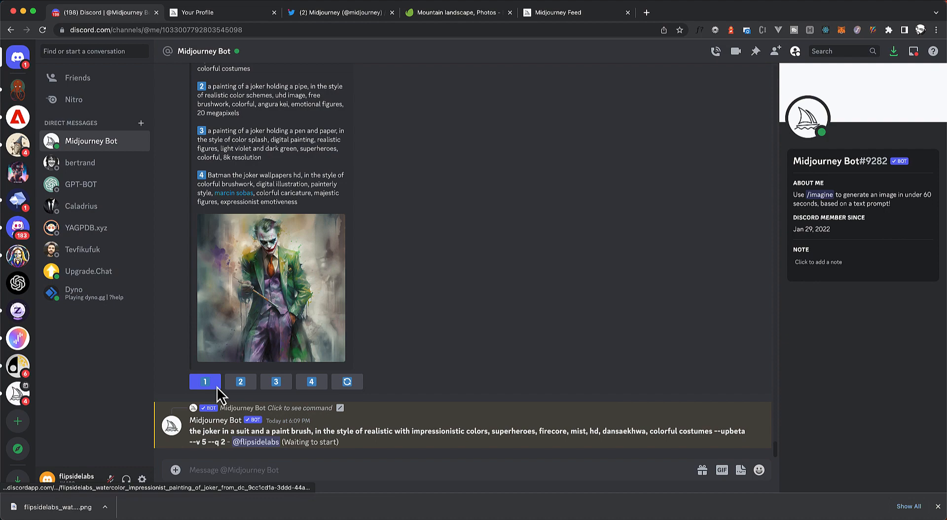
left_click(346, 381)
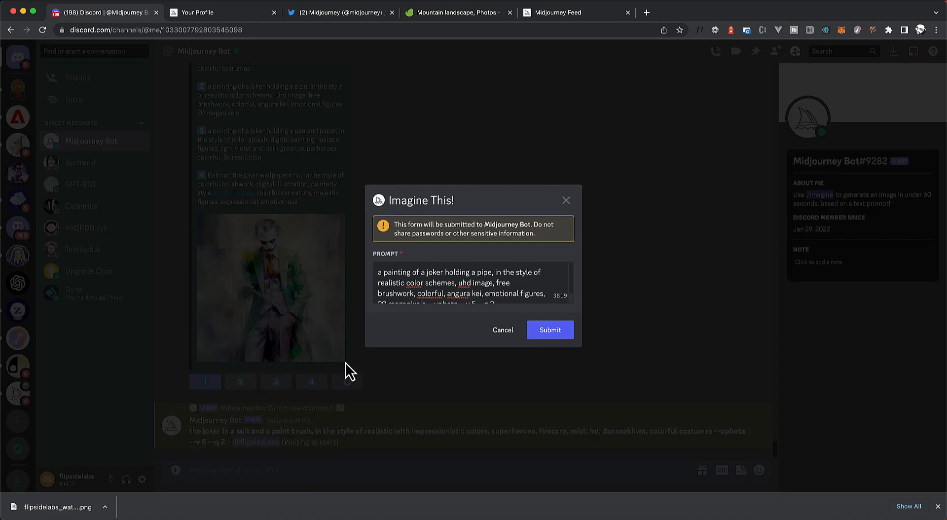
left_click(549, 329)
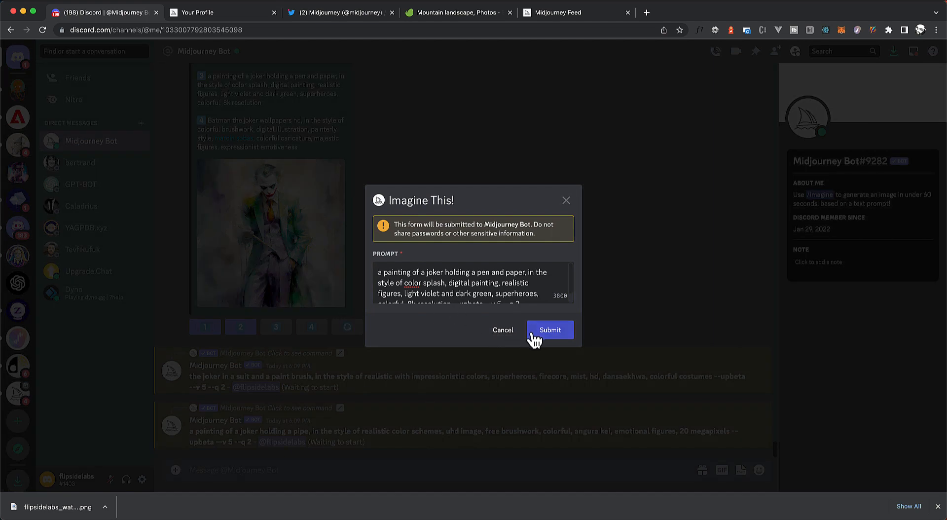
left_click(550, 330)
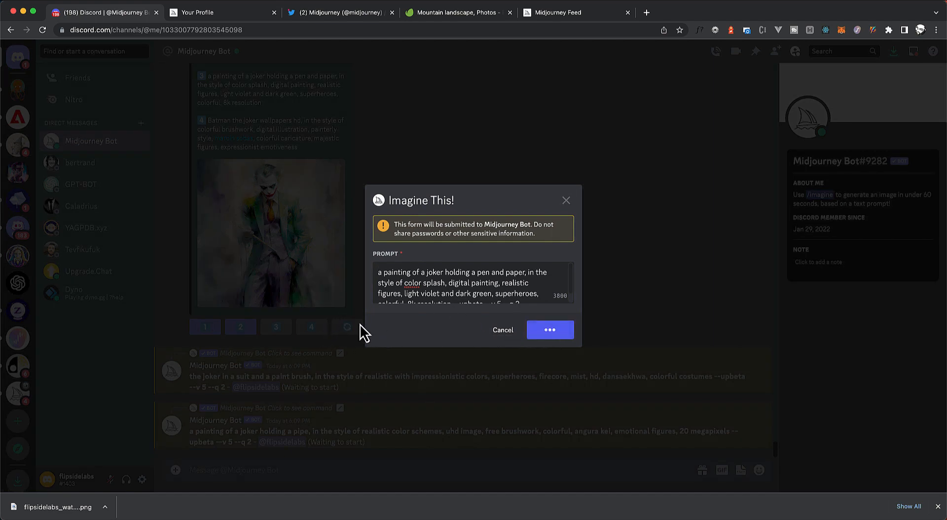
left_click(549, 329)
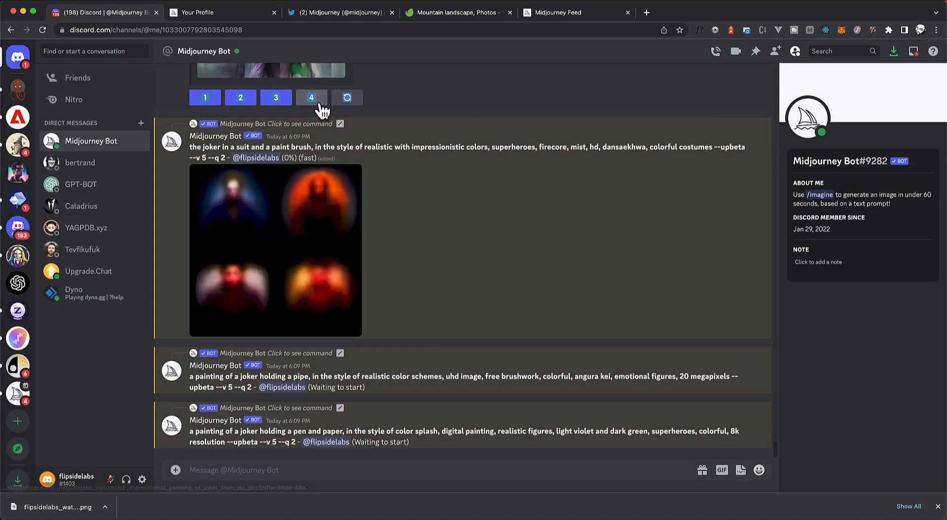
left_click(347, 97)
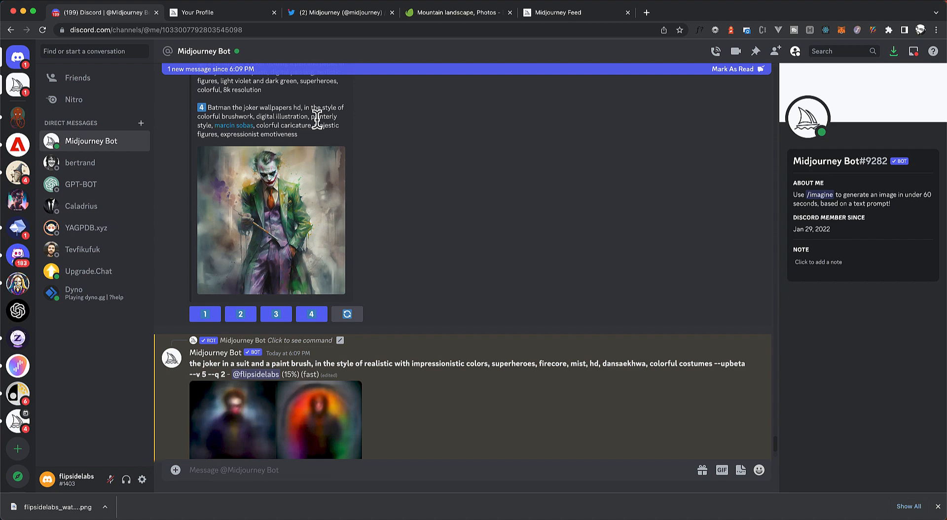
mouse_move(234, 126)
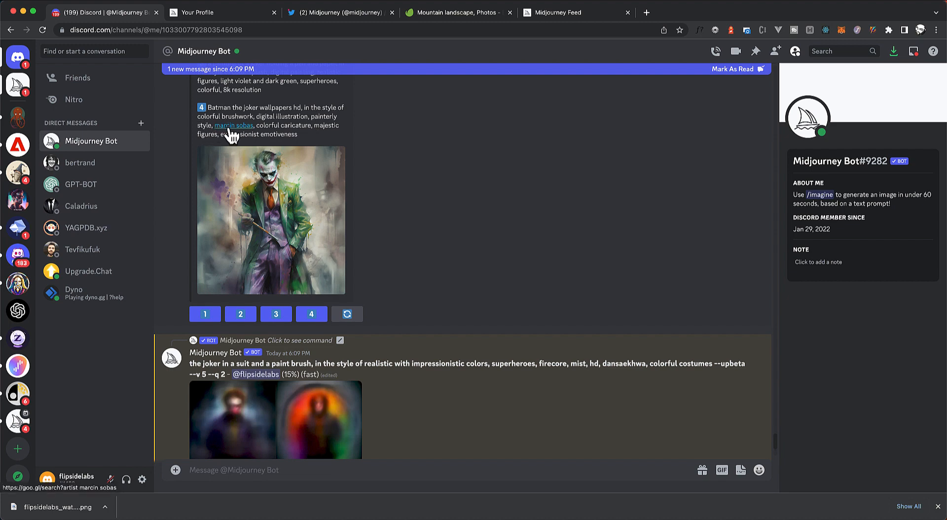
Step: Follow the 'marcin sobas' link in prompt 4 and browse the Google results
left_click(233, 125)
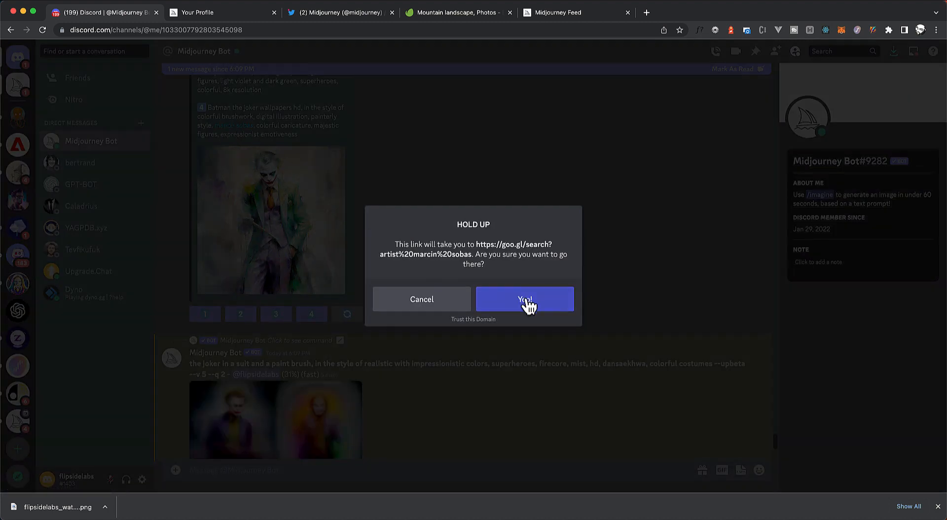
left_click(524, 299)
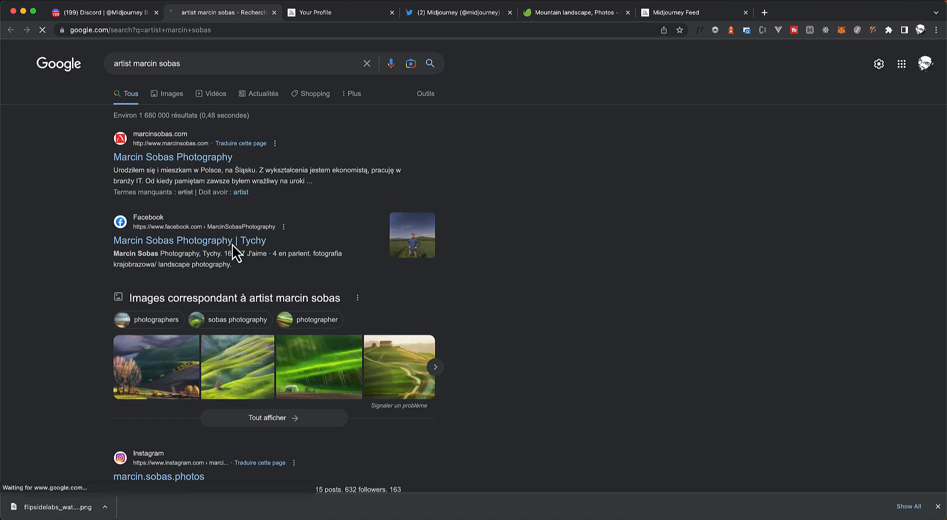
scroll("down", 3)
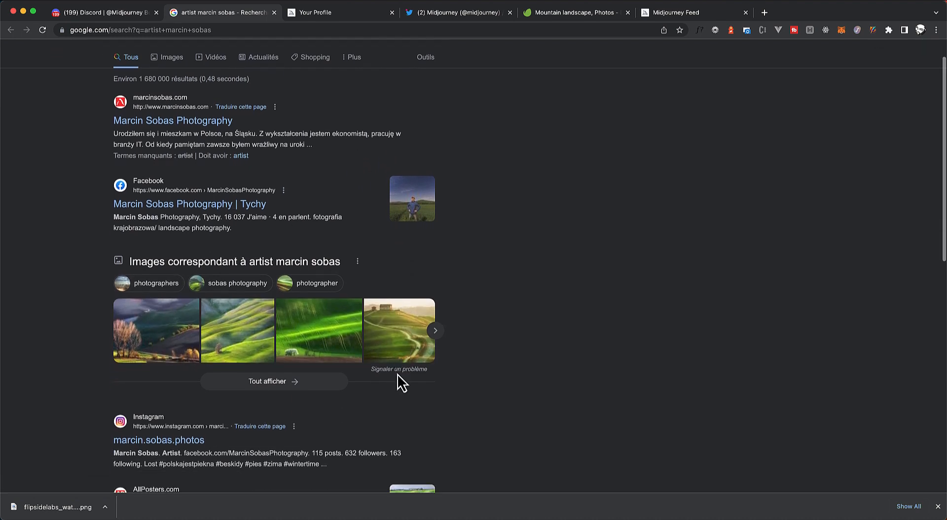
scroll("up", 3)
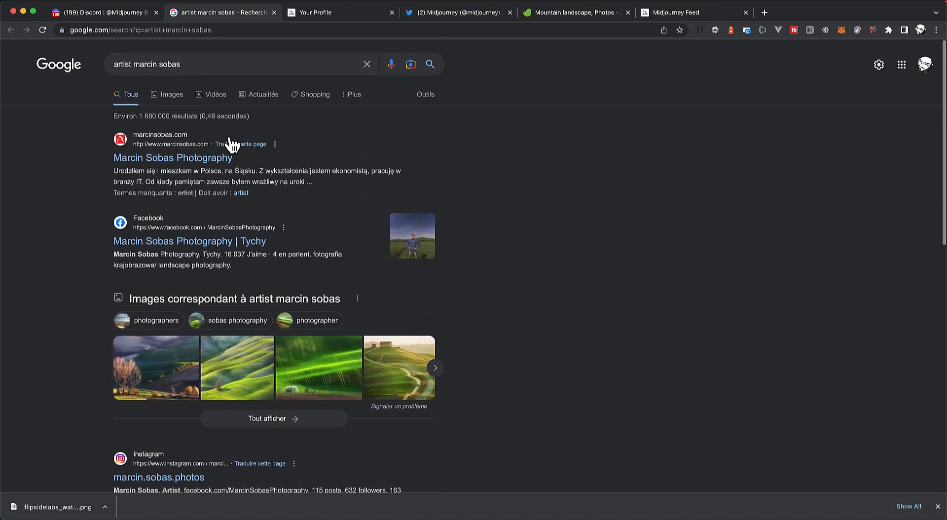
Step: Scroll the Midjourney chat to find the finished paintbrush joker grid and pending pipe grid
left_click(103, 12)
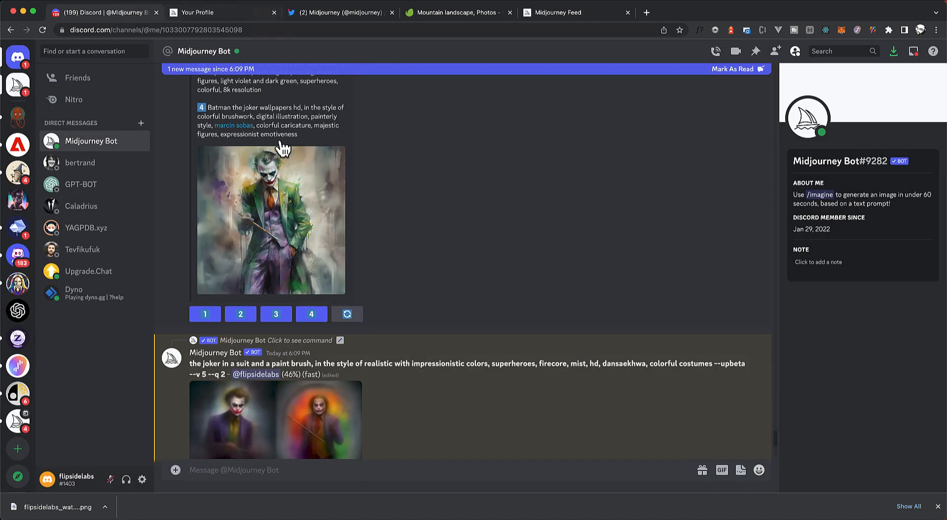
scroll("down", 3)
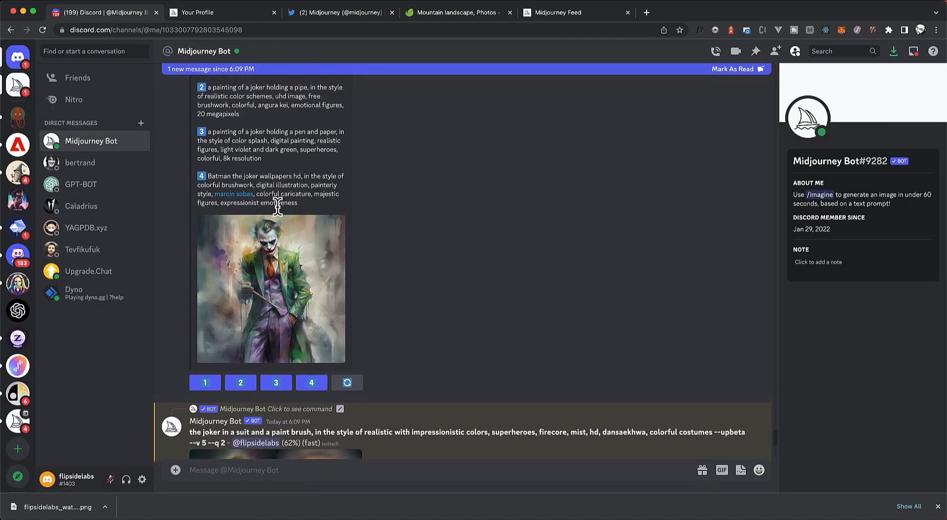
mouse_move(293, 243)
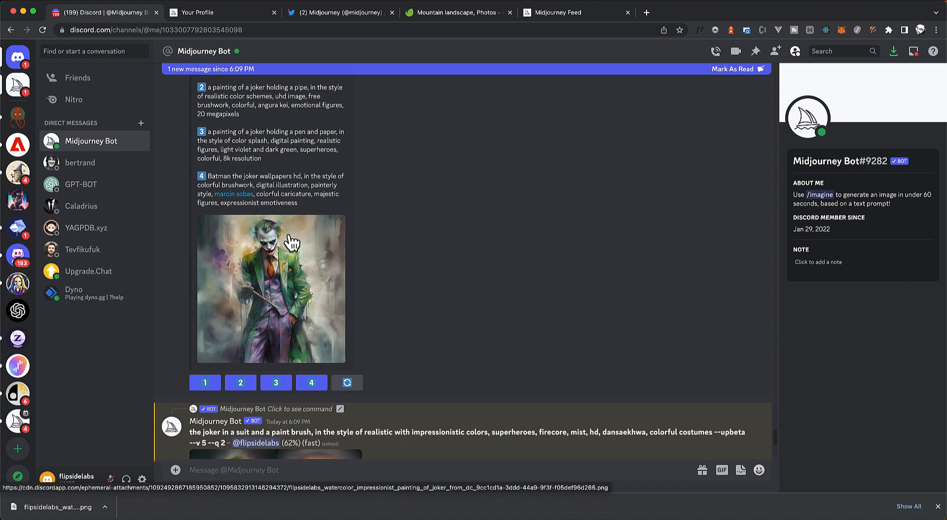
scroll("down", 3)
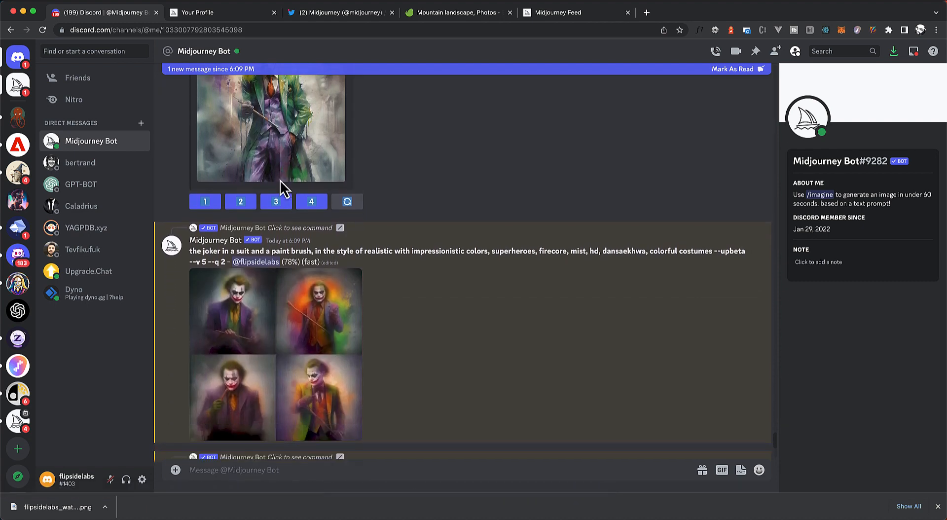
scroll("down", 3)
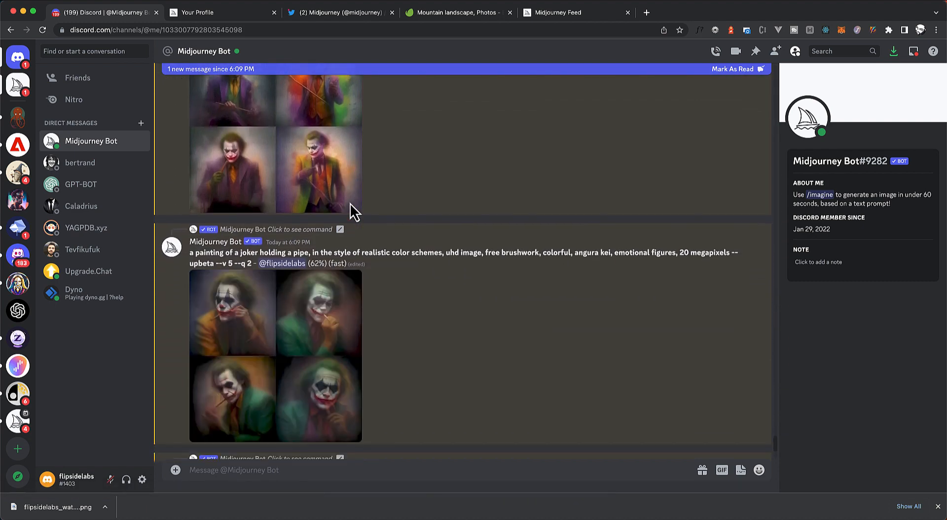
scroll("down", 3)
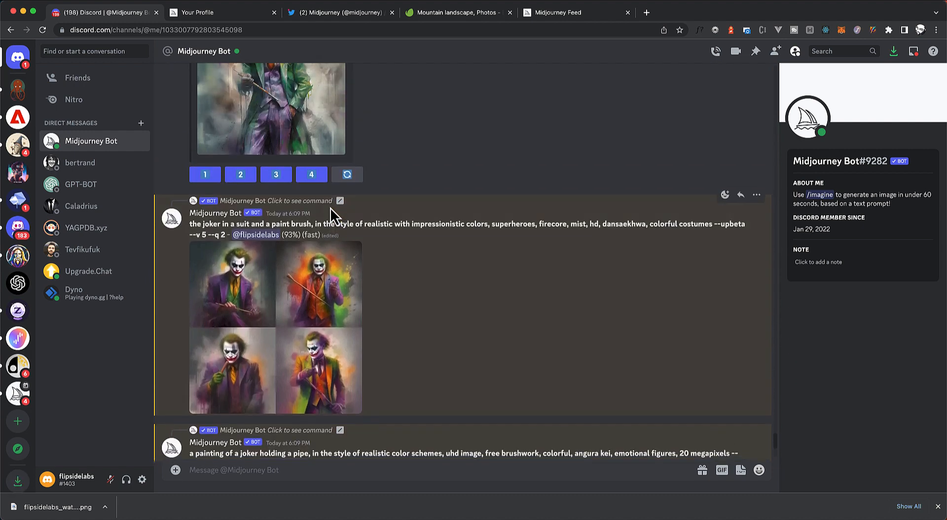
scroll("up", 3)
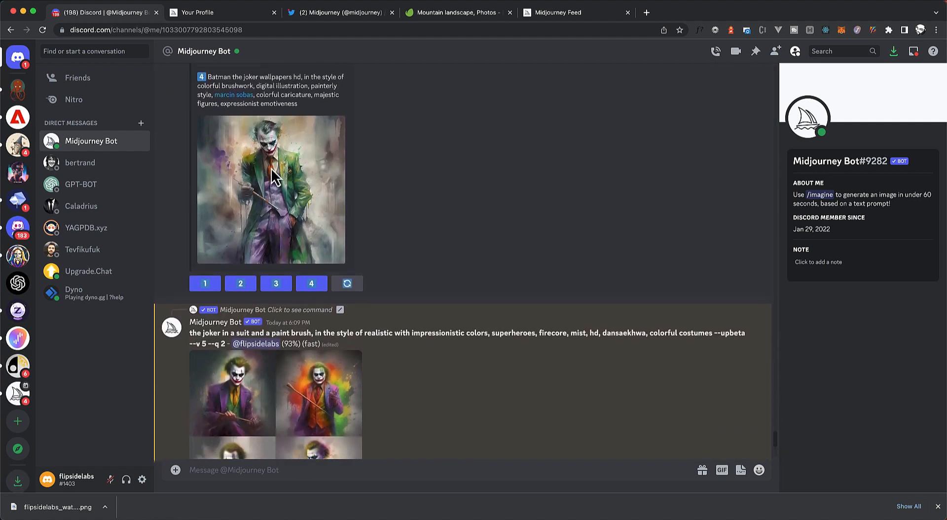
scroll("down", 3)
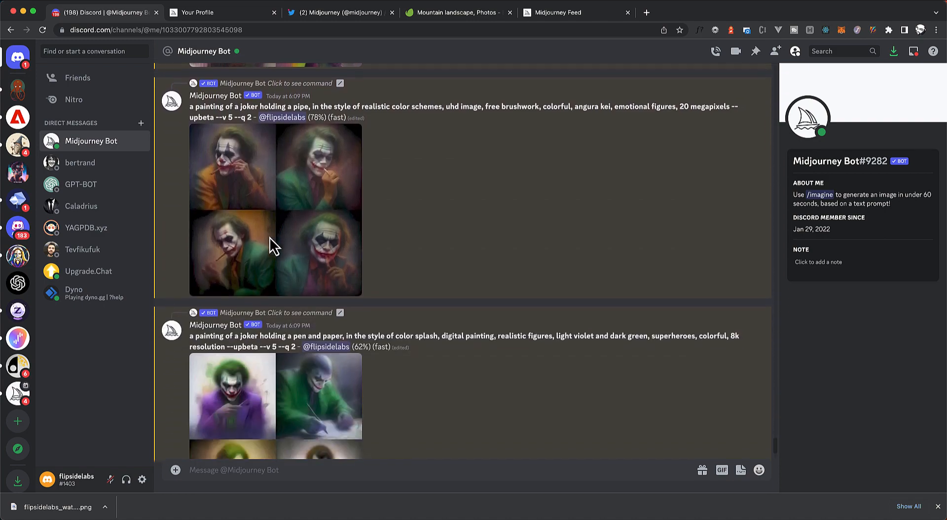
scroll("up", 3)
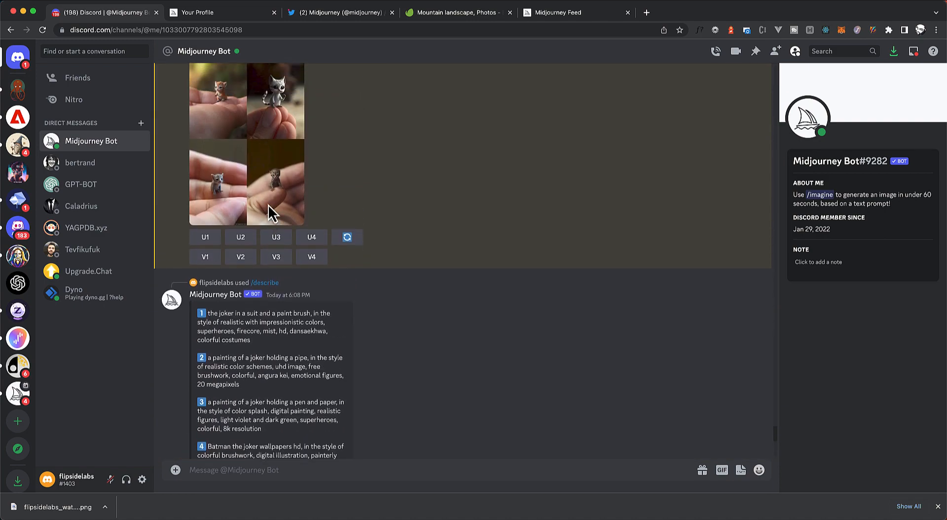
scroll("down", 3)
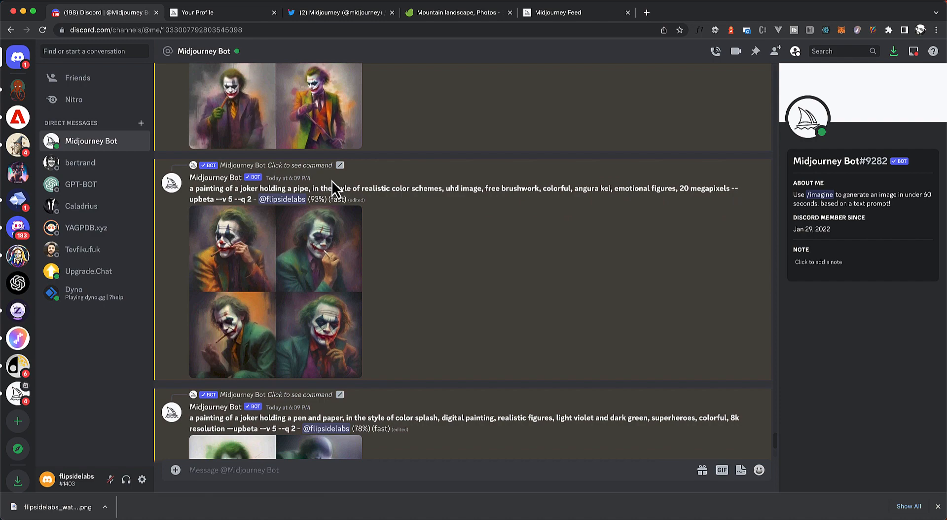
scroll("down", 3)
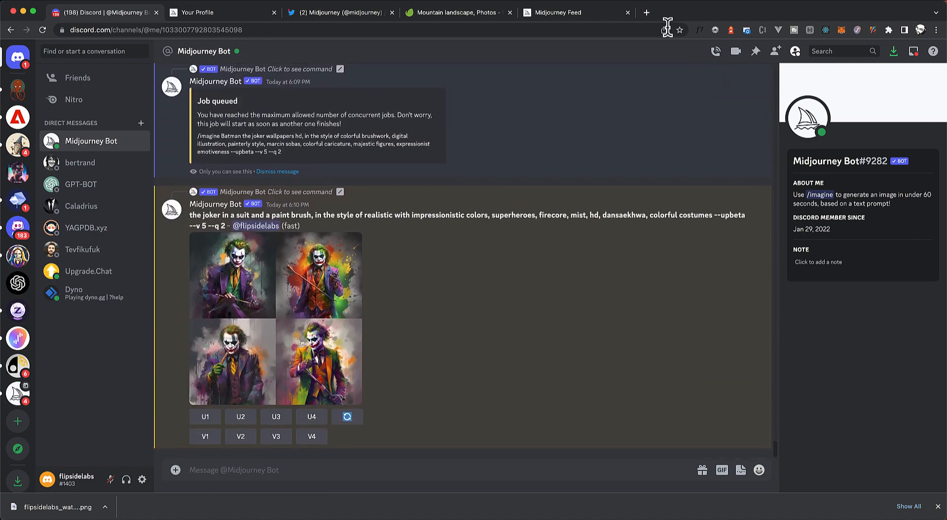
mouse_move(237, 313)
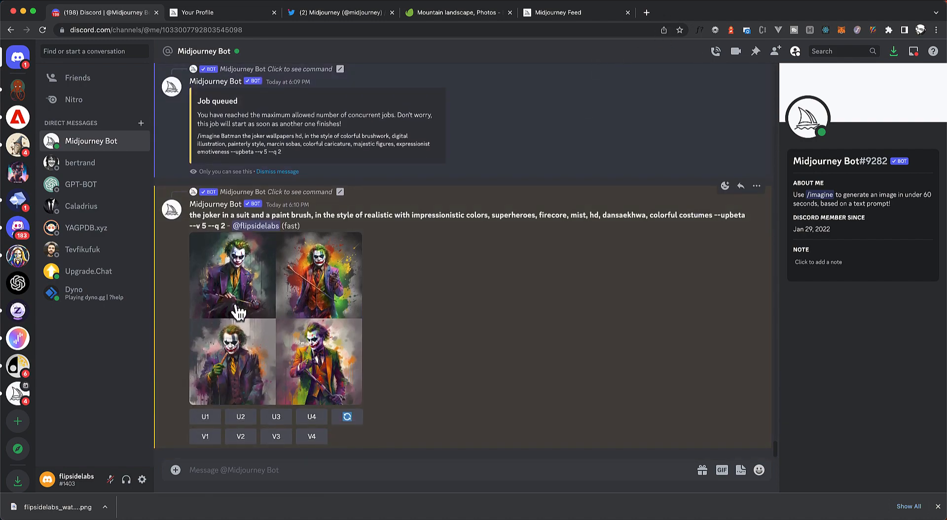
left_click(232, 275)
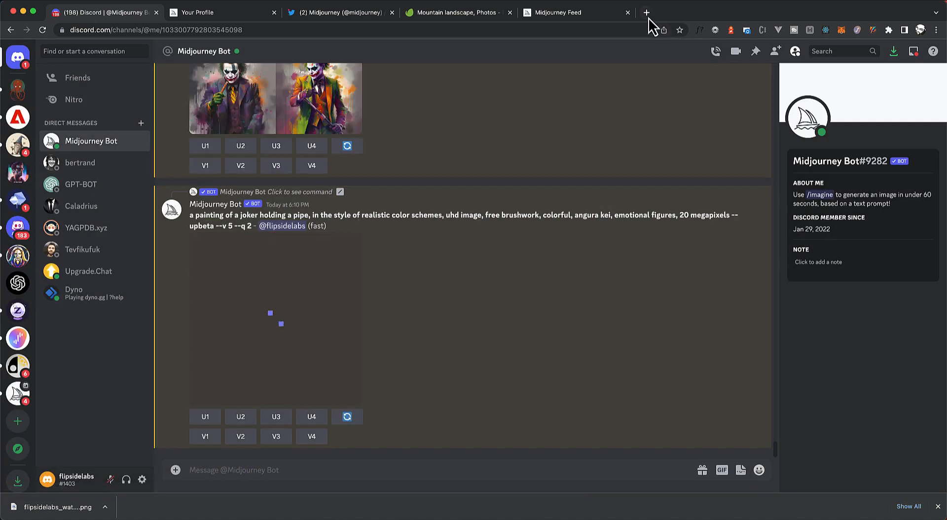
Step: Open Leonardo.Ai in a new tab, sign in, and scroll the trending feed
left_click(646, 12)
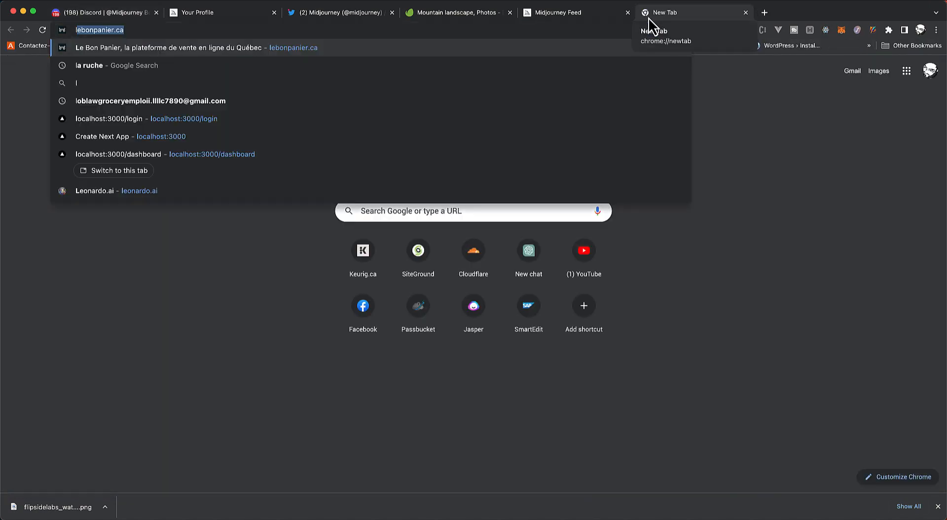
left_click(94, 190)
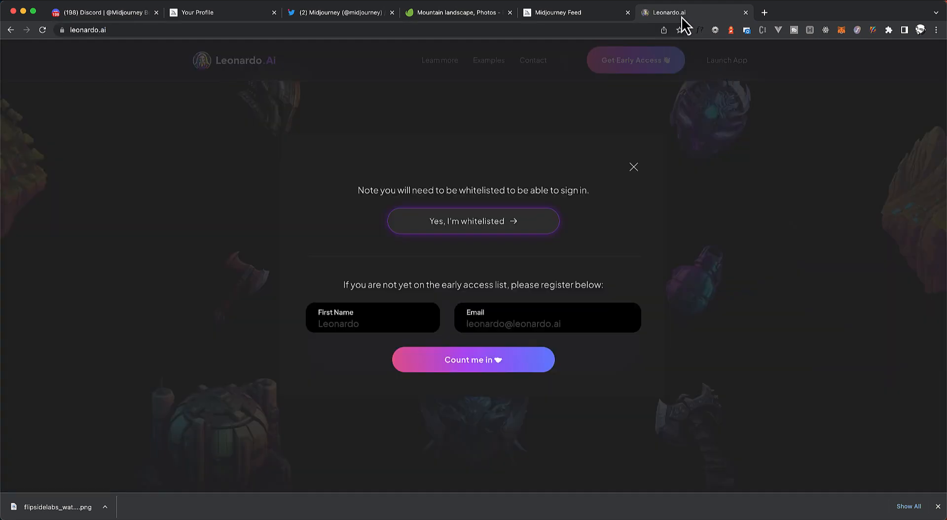
left_click(473, 221)
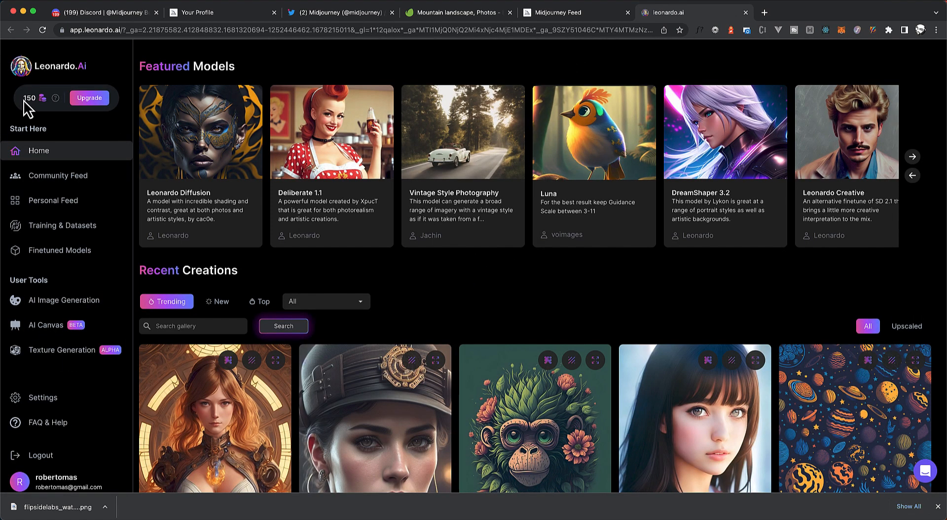
scroll("down", 3)
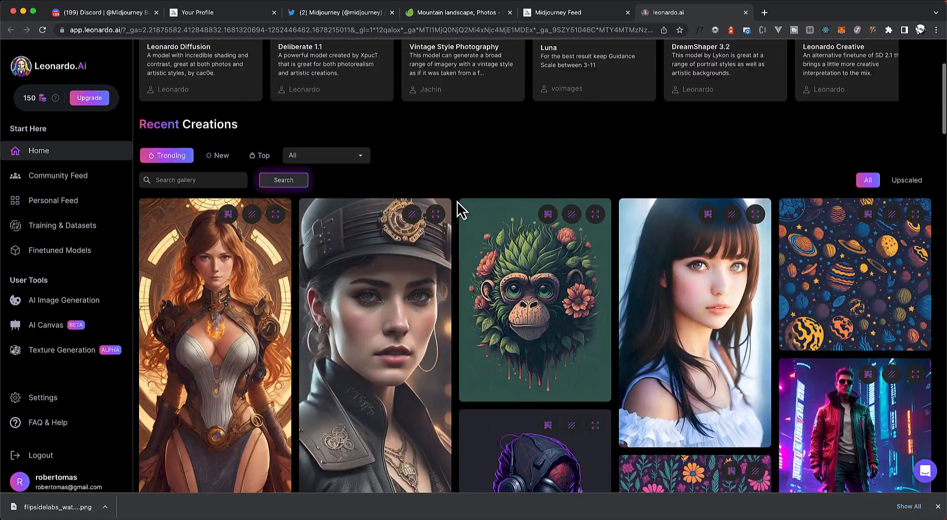
scroll("down", 3)
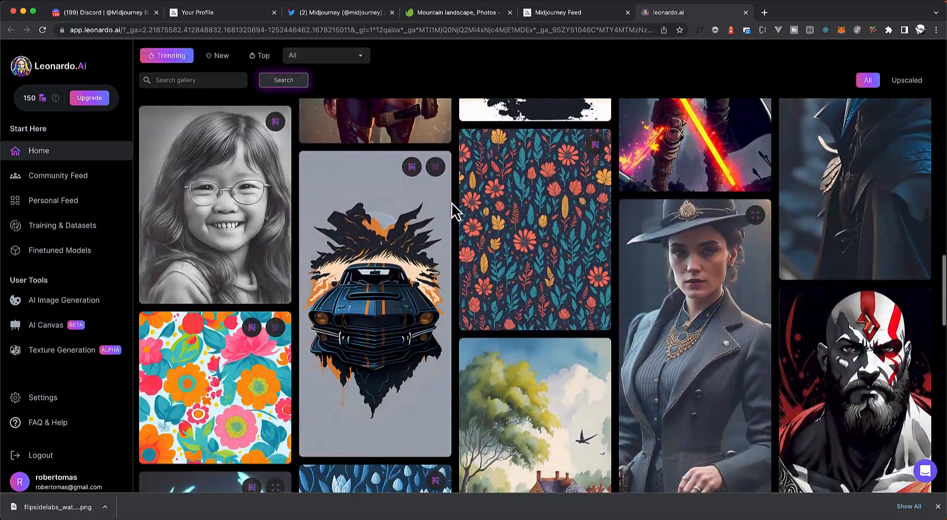
scroll("down", 3)
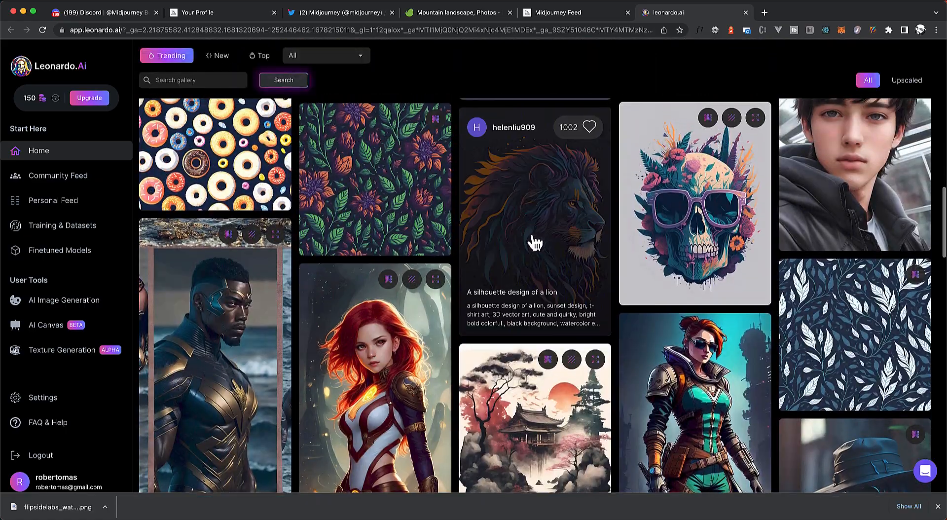
Step: Download the 'silhouette design of a lion' image to Downloads and return to Discord
left_click(534, 211)
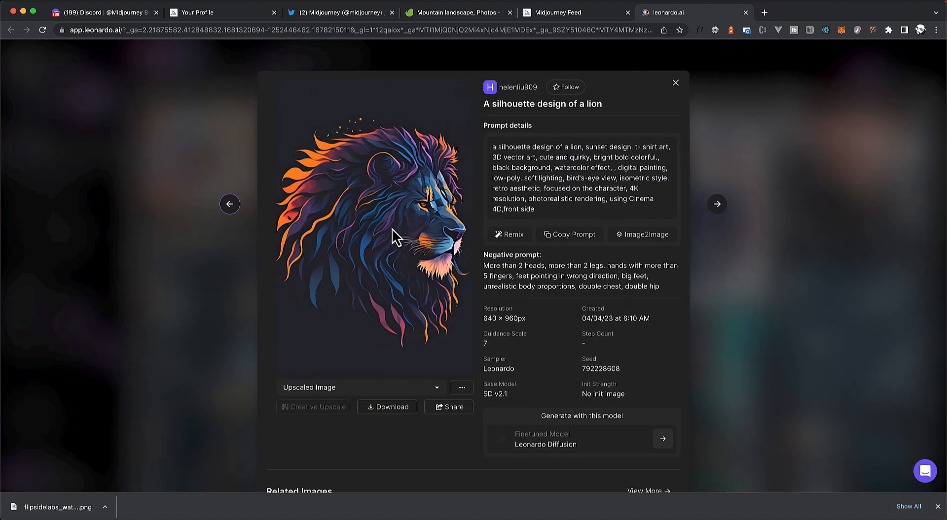
mouse_move(356, 221)
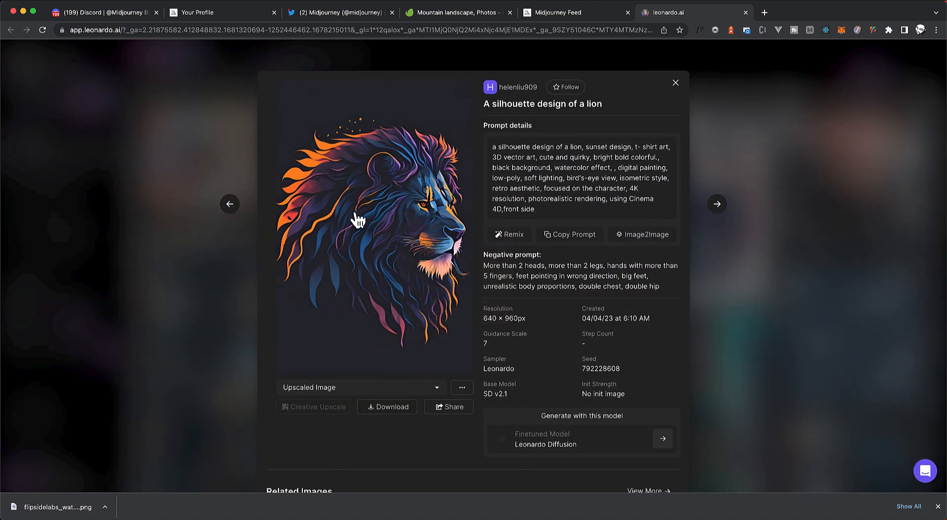
left_click(387, 407)
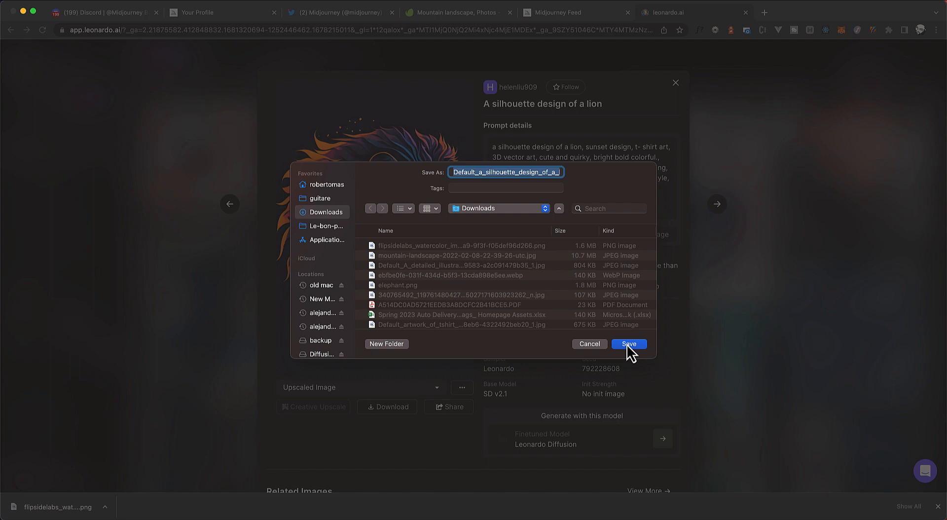
left_click(628, 344)
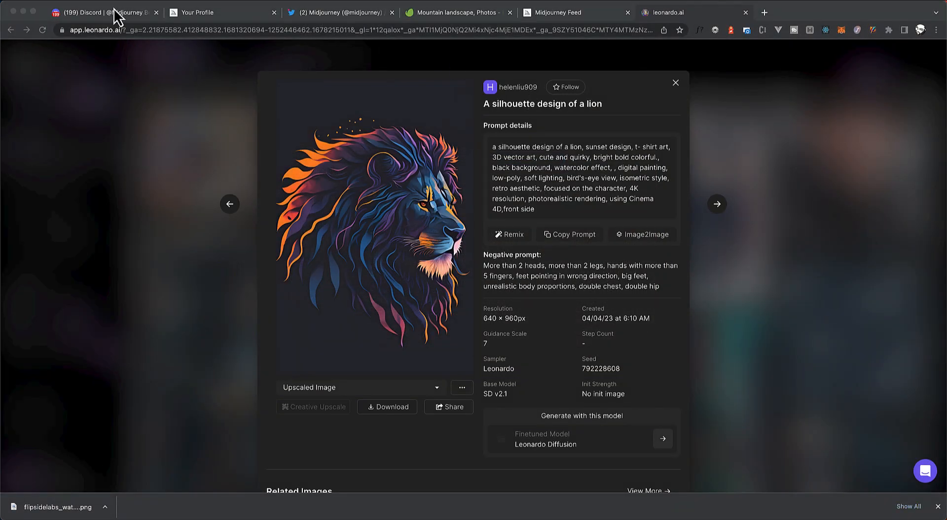
left_click(103, 12)
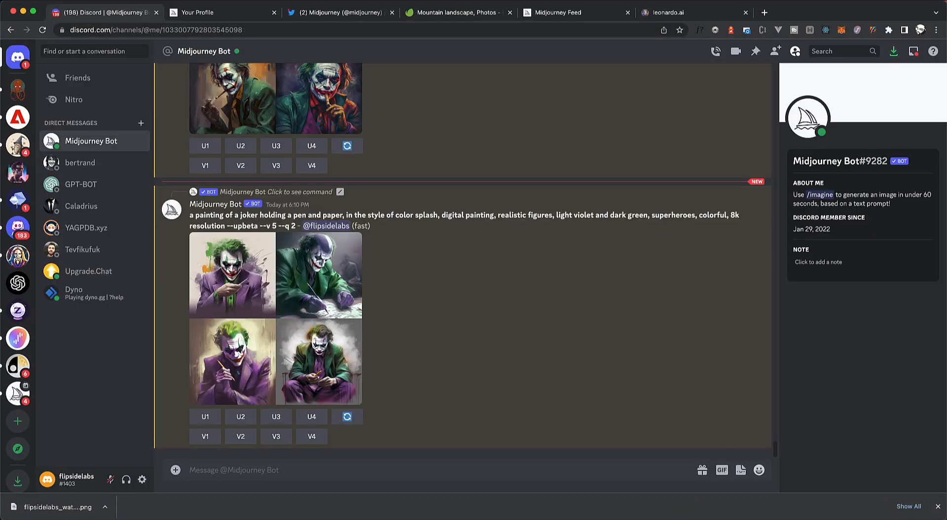
mouse_move(243, 469)
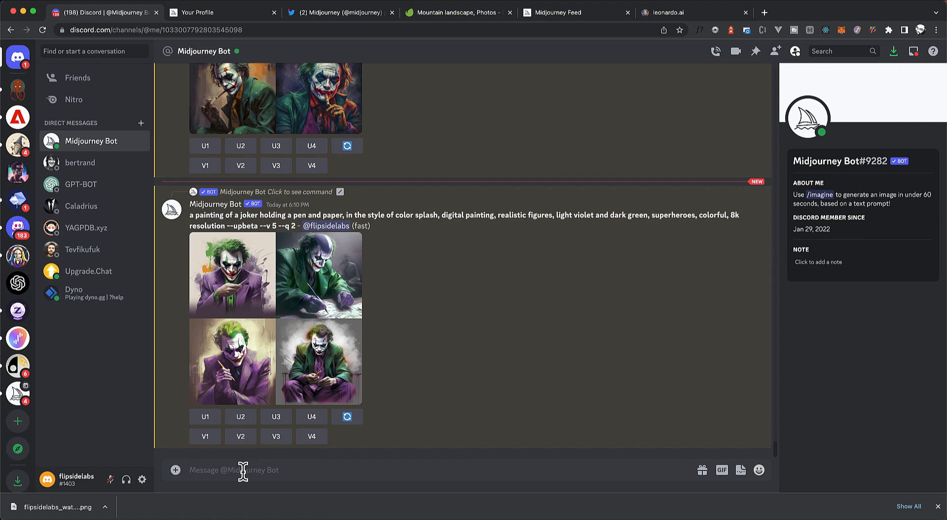
Step: Run /describe on the downloaded silhouette lion image
type("/i")
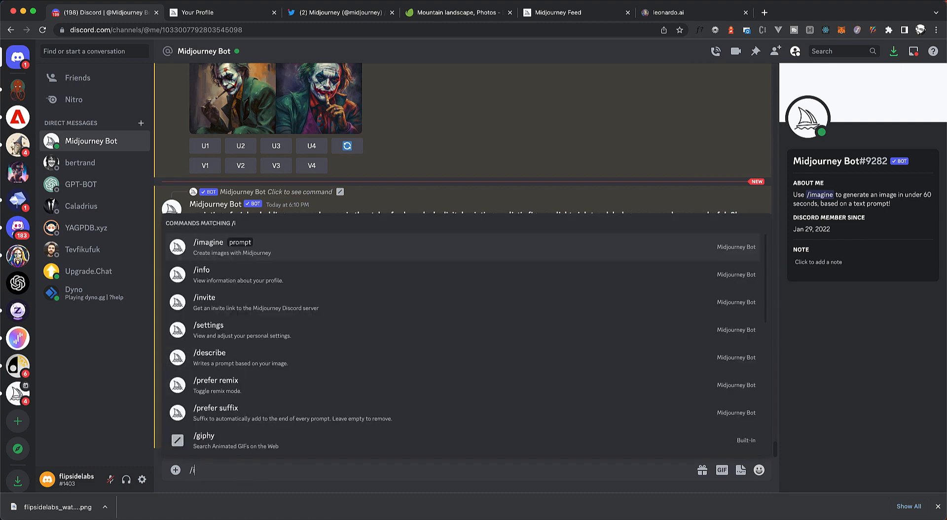
left_click(209, 357)
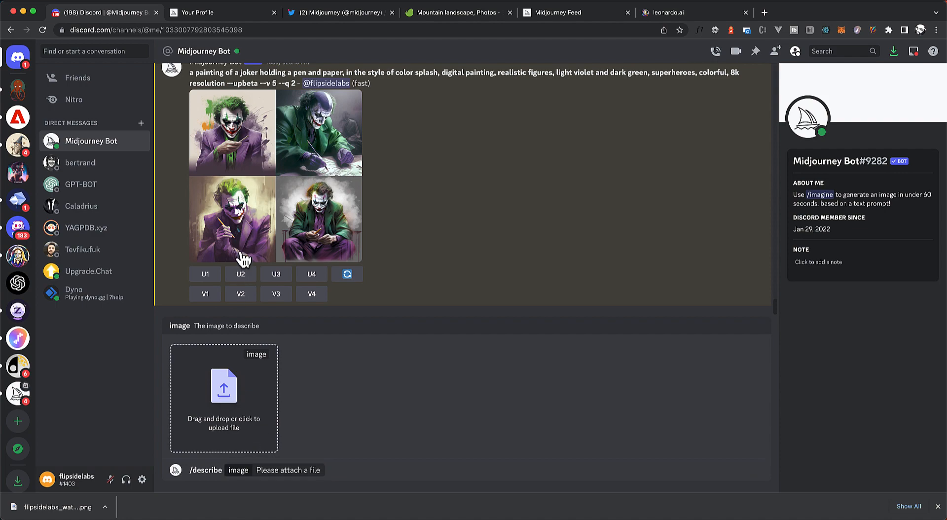
left_click(223, 387)
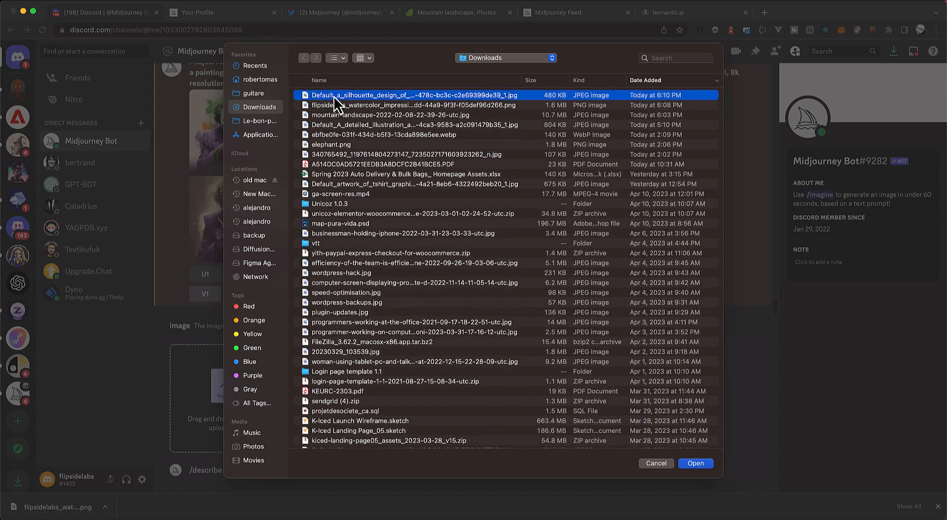
left_click(695, 463)
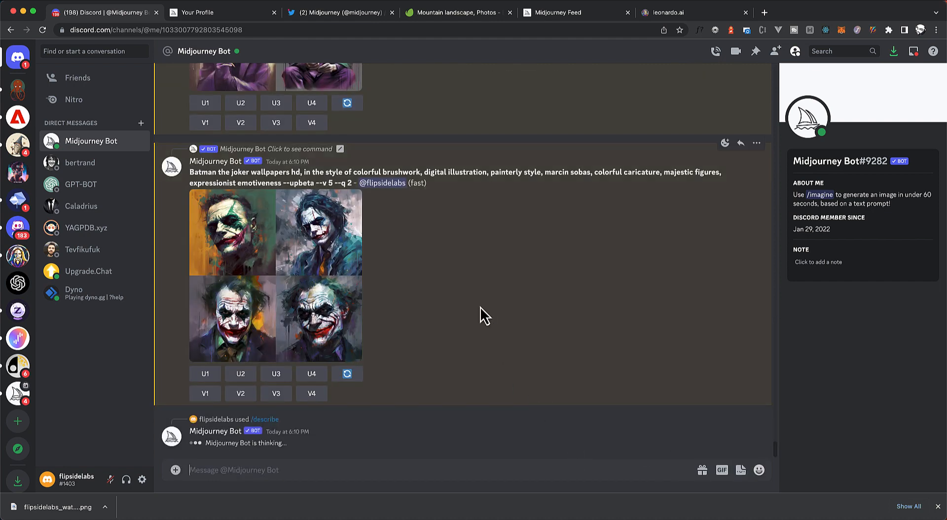
mouse_move(454, 19)
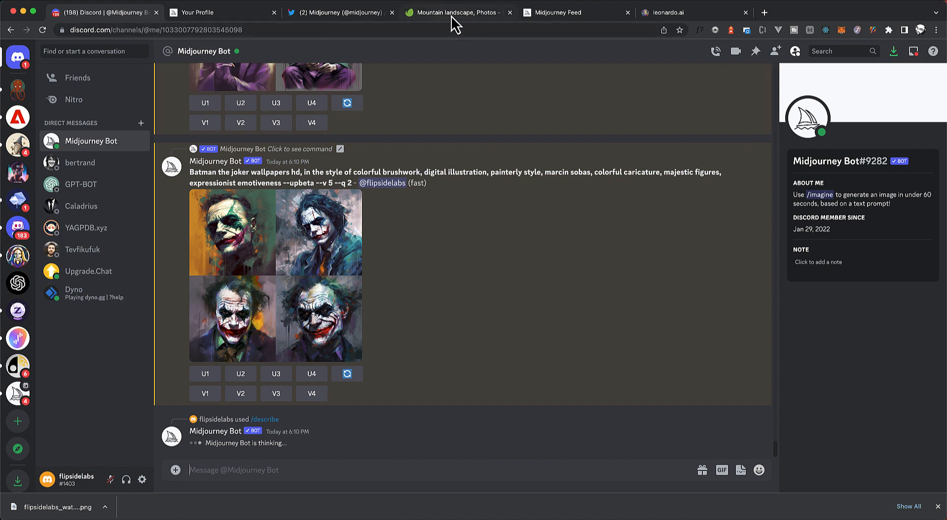
Step: View the Envato mountain landscape photo with the lone pine, then return to Discord
left_click(456, 12)
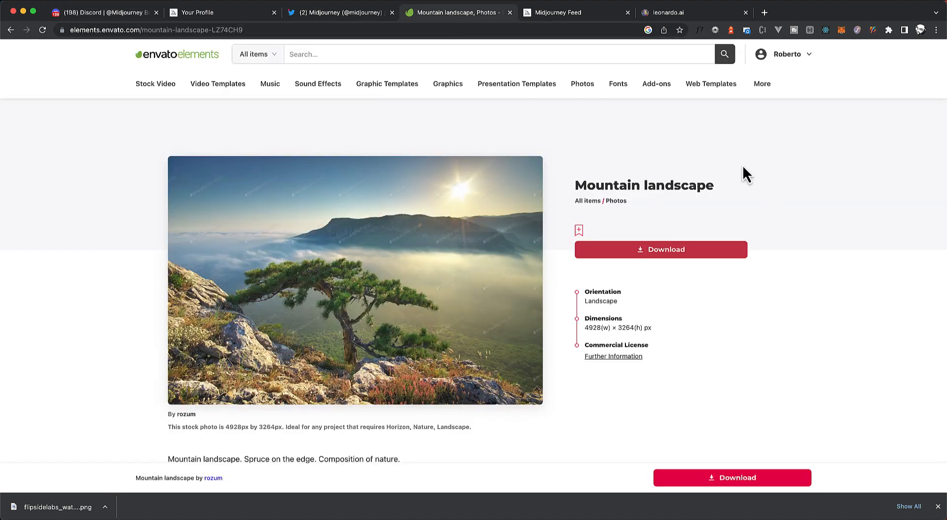
mouse_move(371, 235)
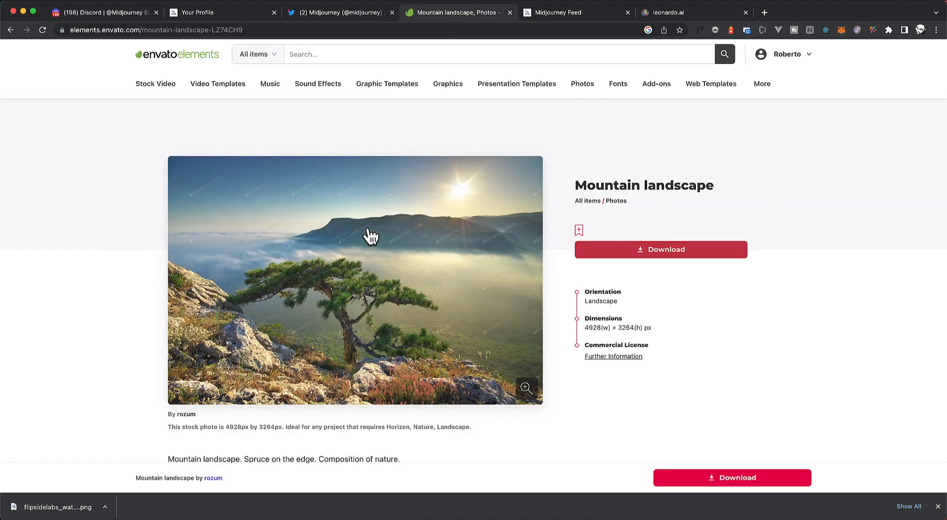
mouse_move(356, 275)
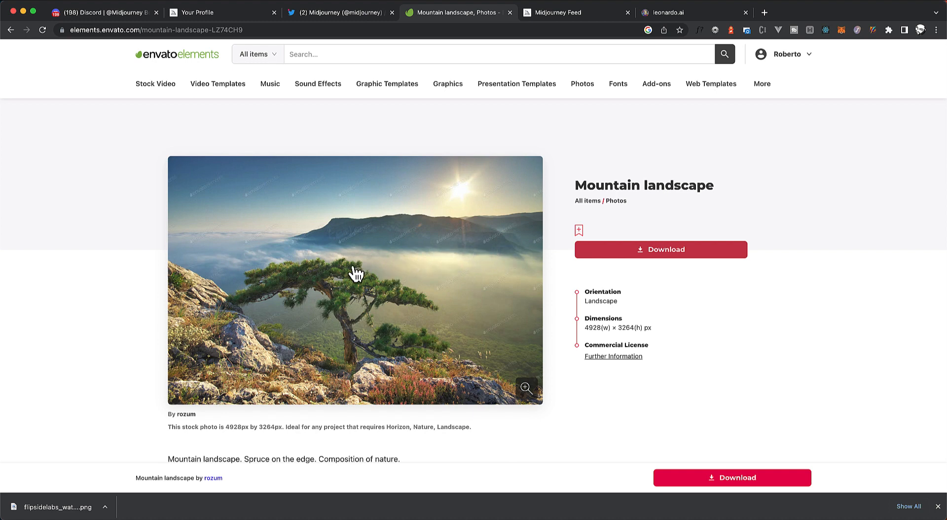
mouse_move(385, 290)
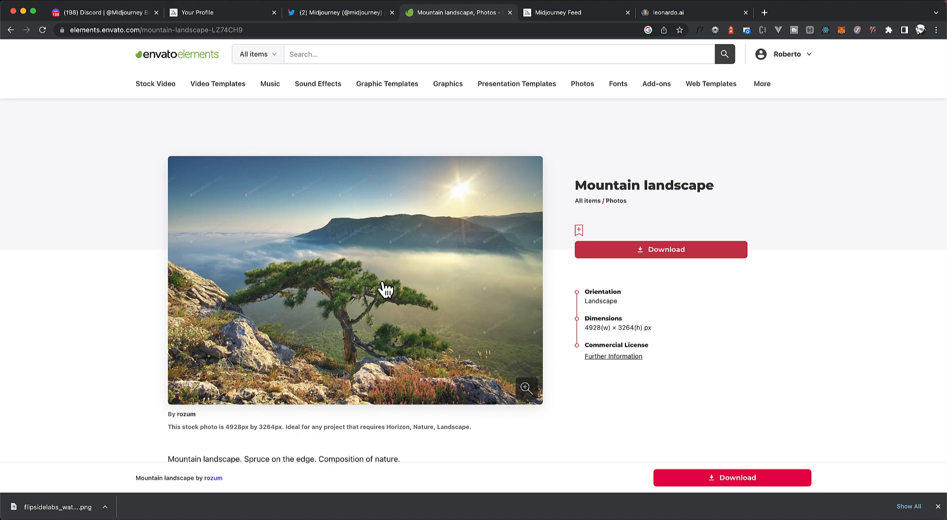
mouse_move(475, 283)
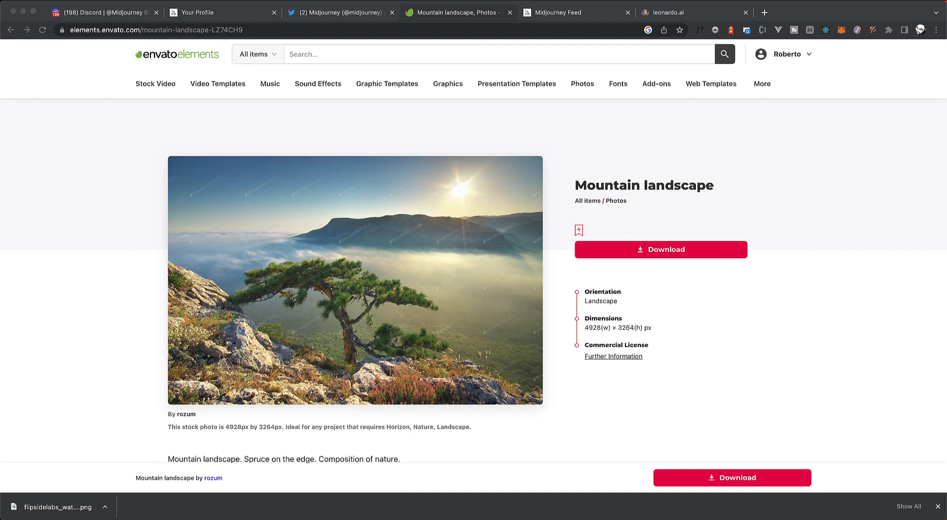
left_click(103, 12)
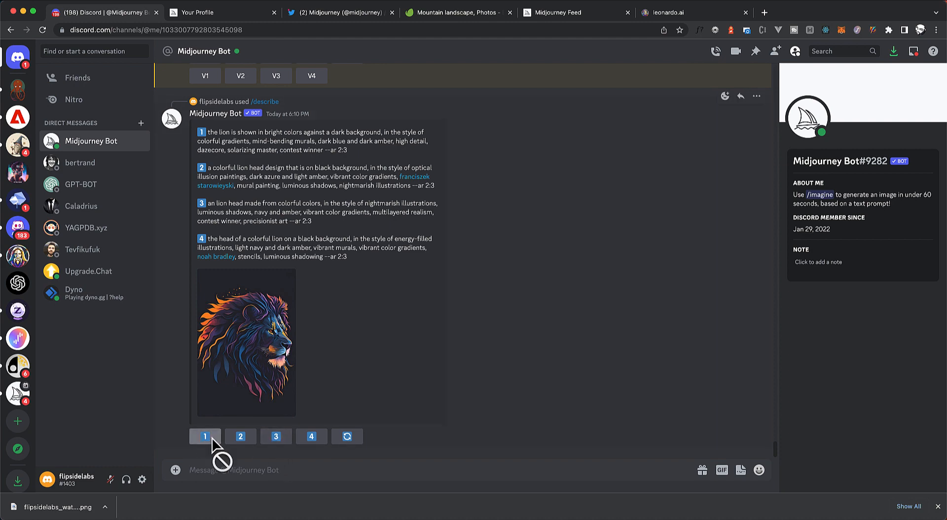
Step: Submit the first lion prompt, then send the mountain landscape photo to /describe
left_click(205, 436)
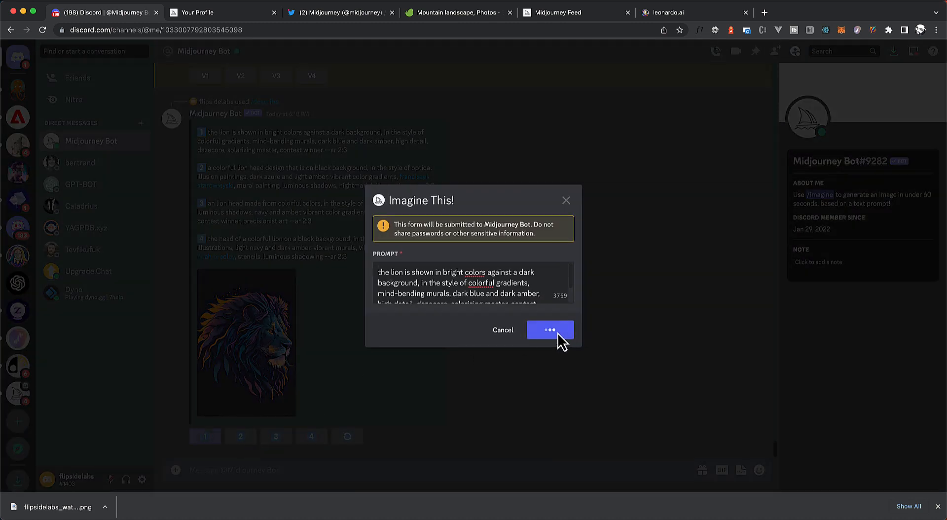
left_click(550, 329)
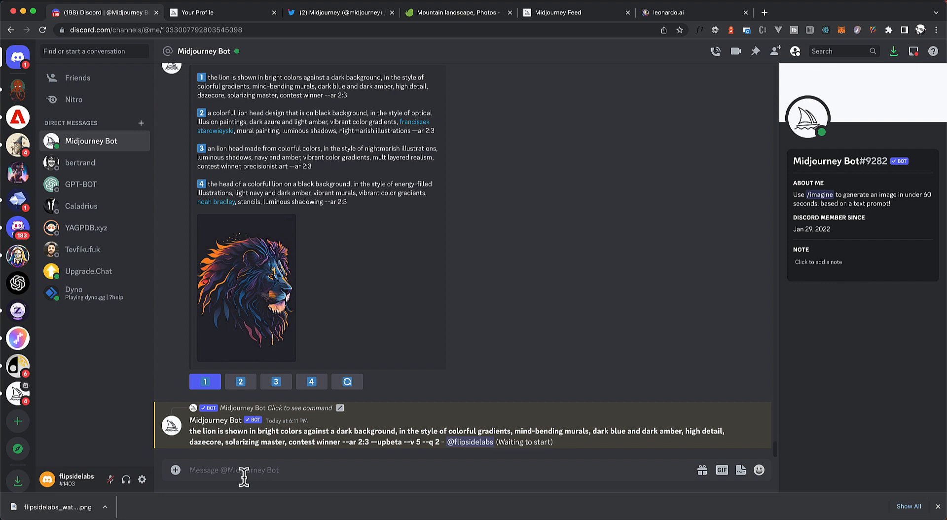
type("/describe image")
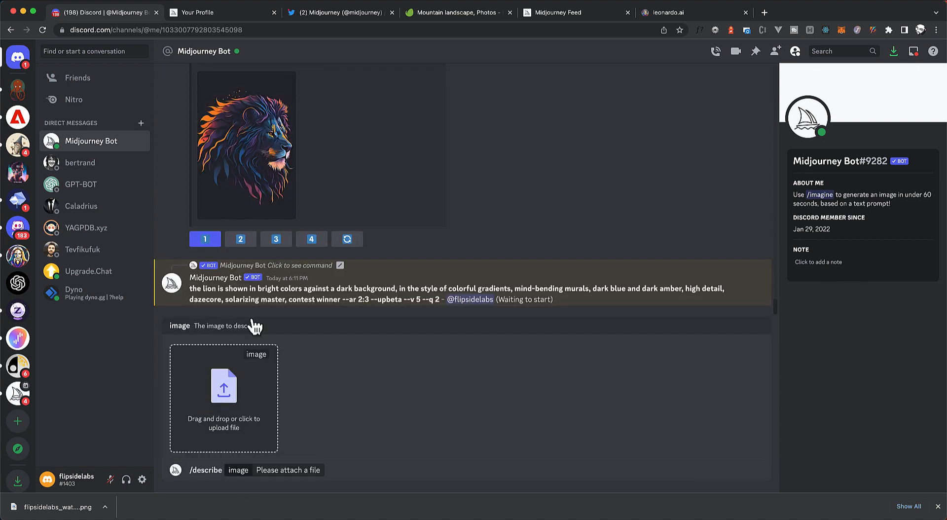
left_click(223, 386)
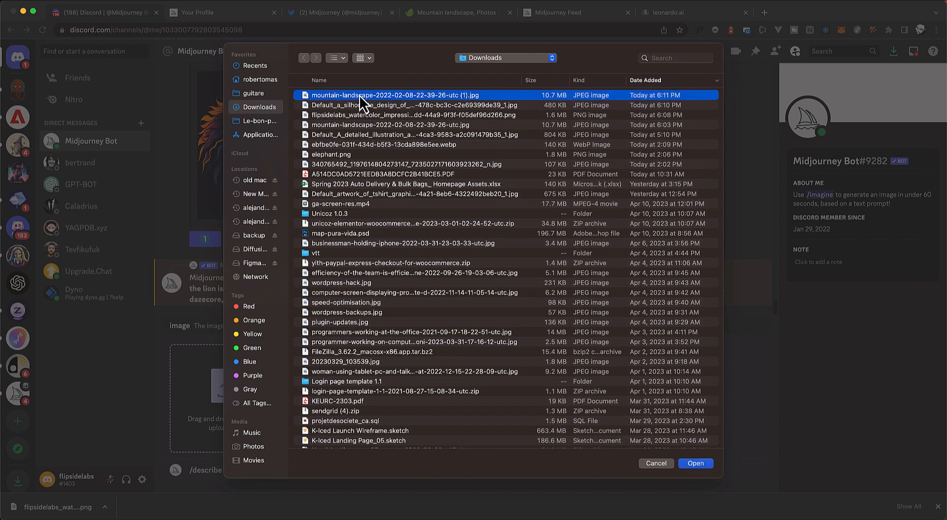
left_click(695, 463)
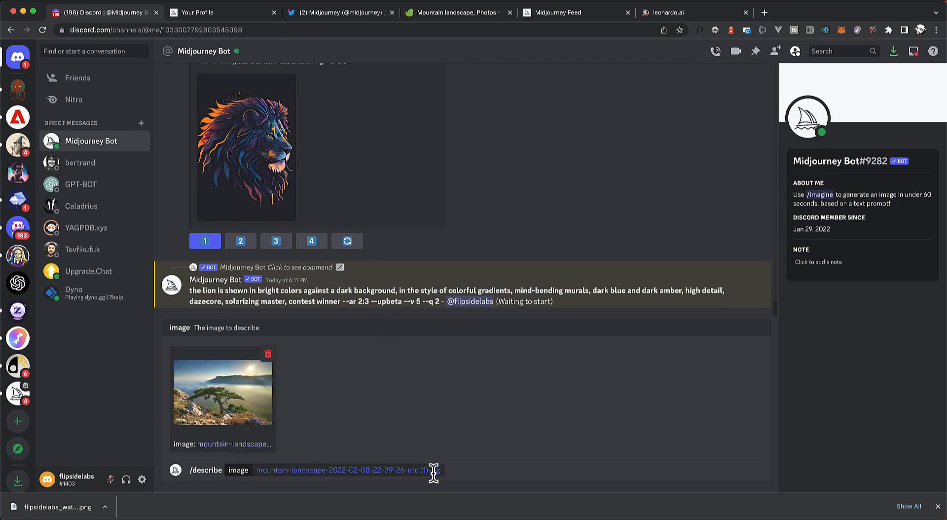
key("Return")
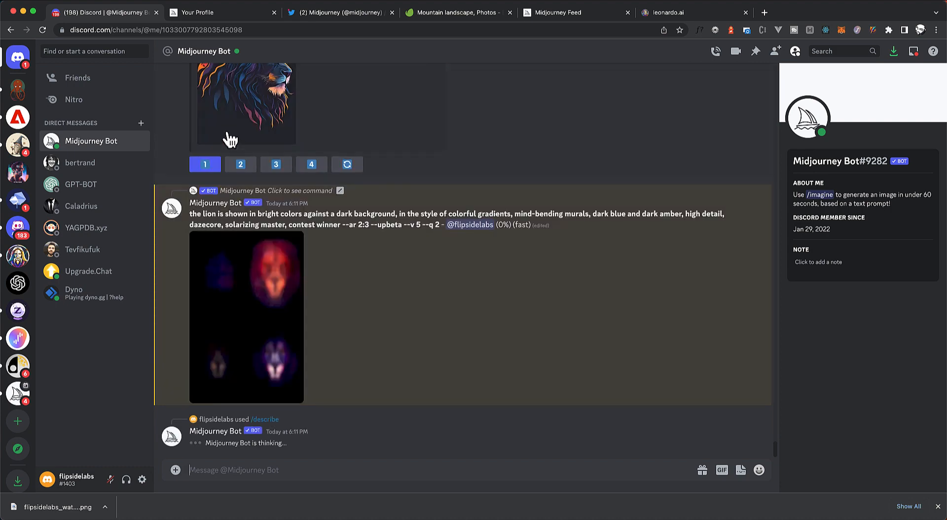
Step: Review the landscape photo's four describe prompts and submit the first pine-tree prompt
scroll("down", 3)
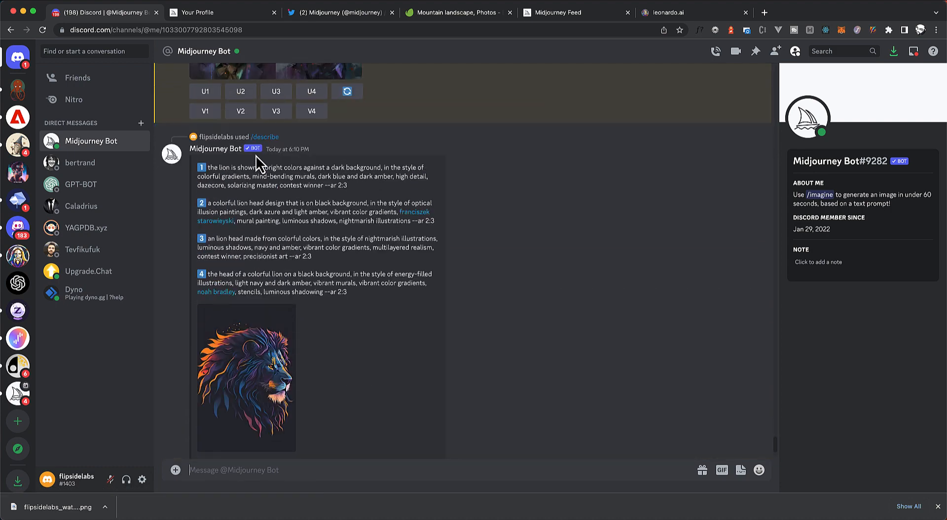
mouse_move(261, 167)
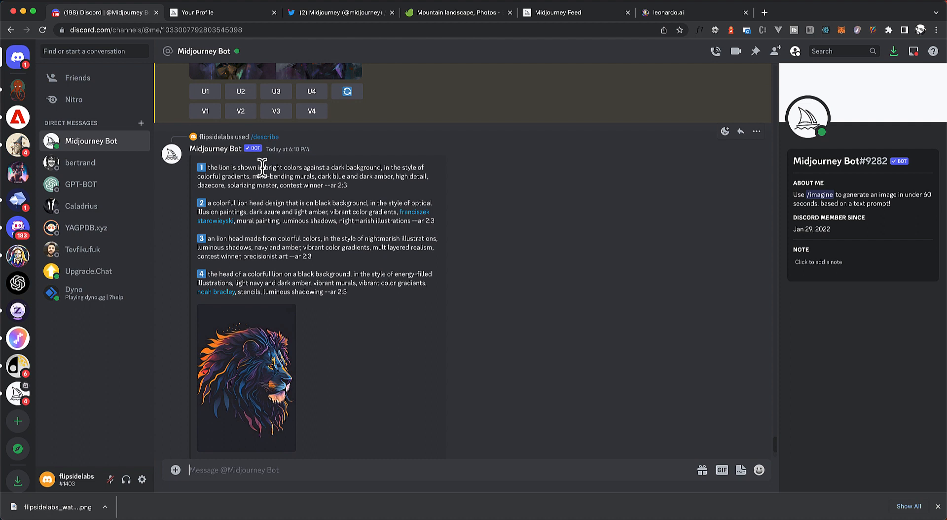
mouse_move(404, 167)
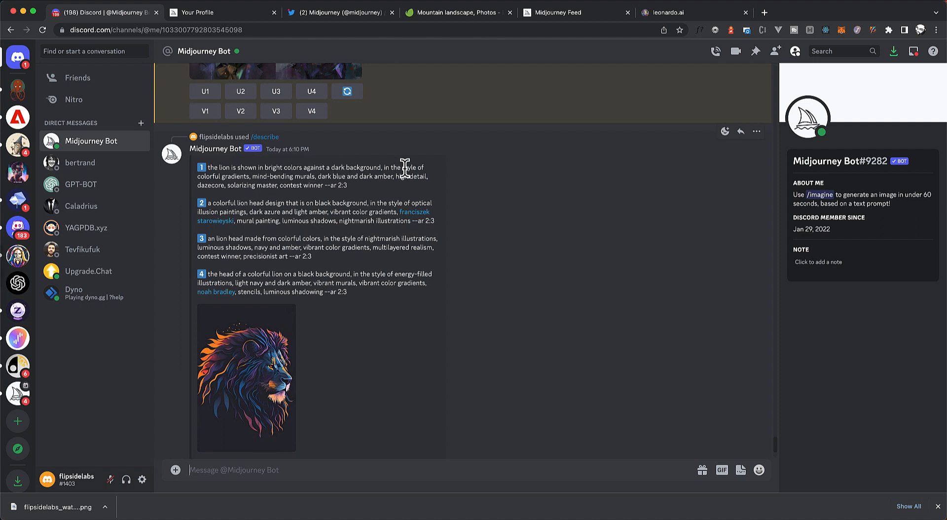
mouse_move(215, 175)
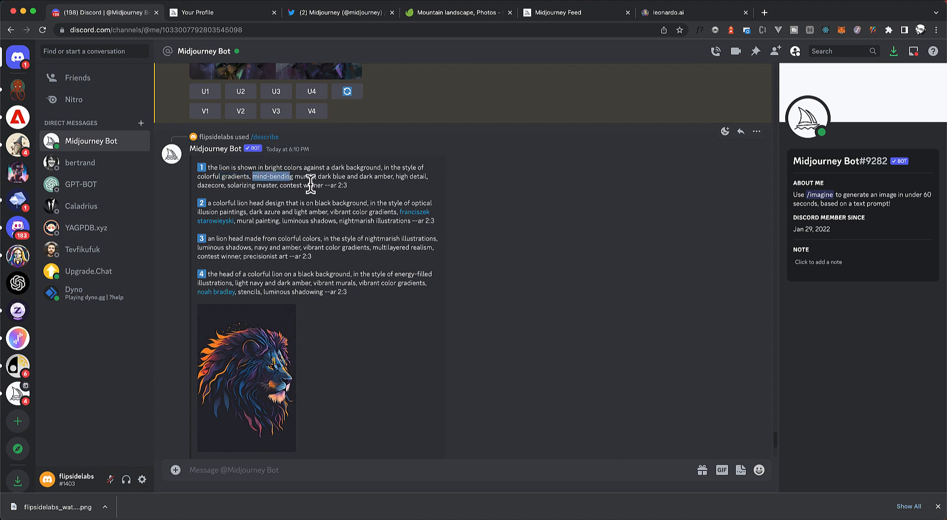
mouse_move(364, 175)
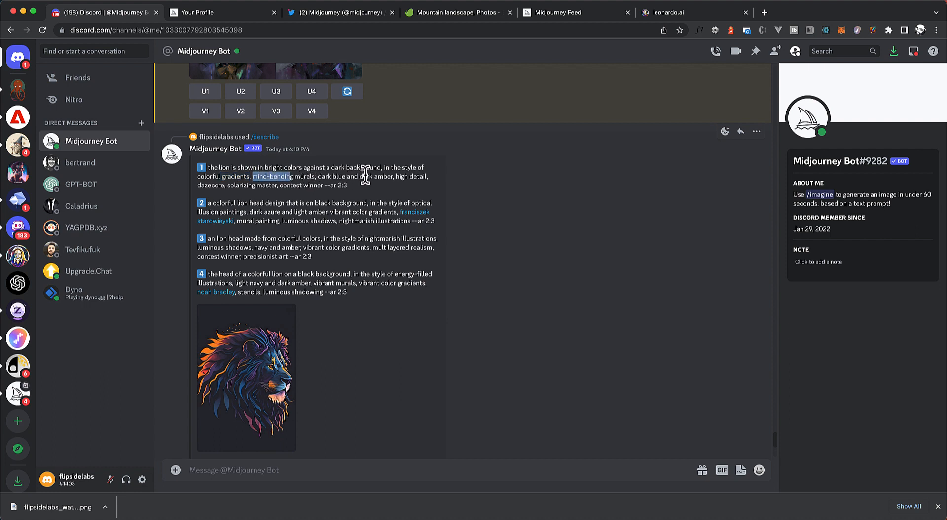
mouse_move(216, 184)
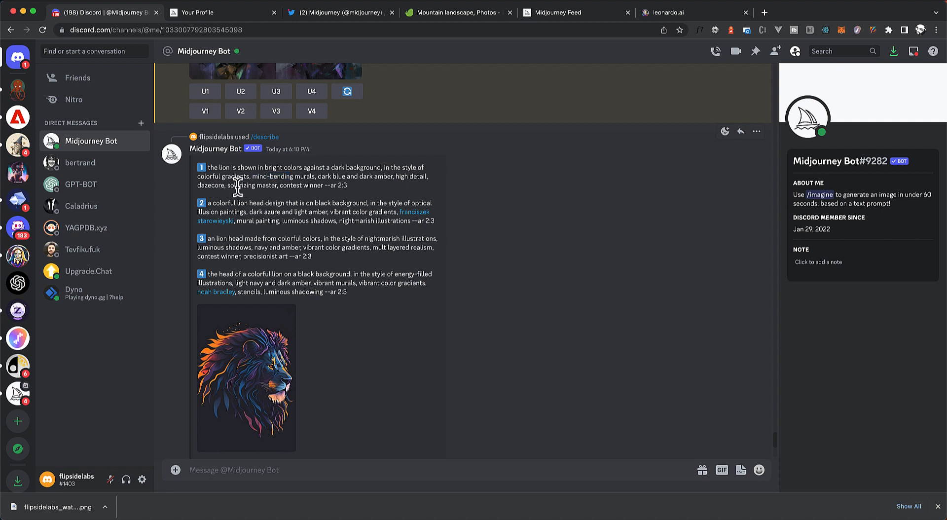
mouse_move(414, 178)
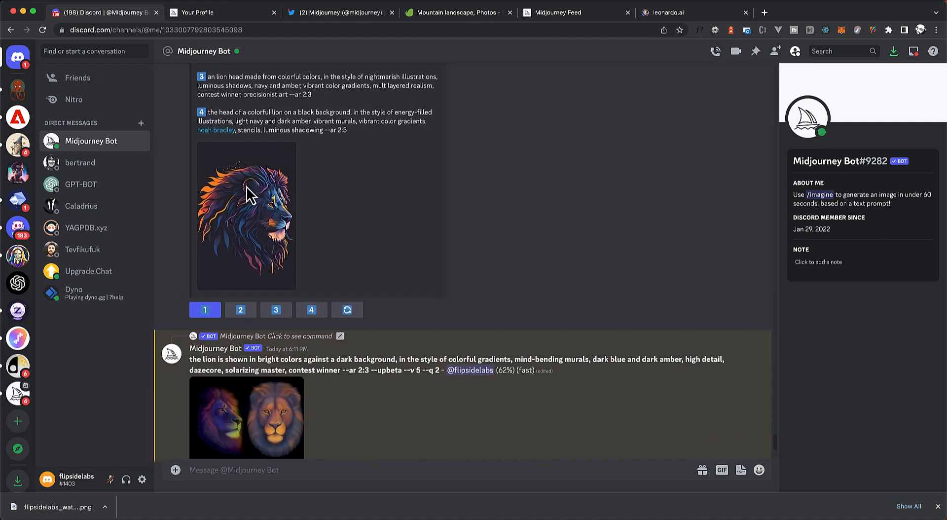
scroll("down", 3)
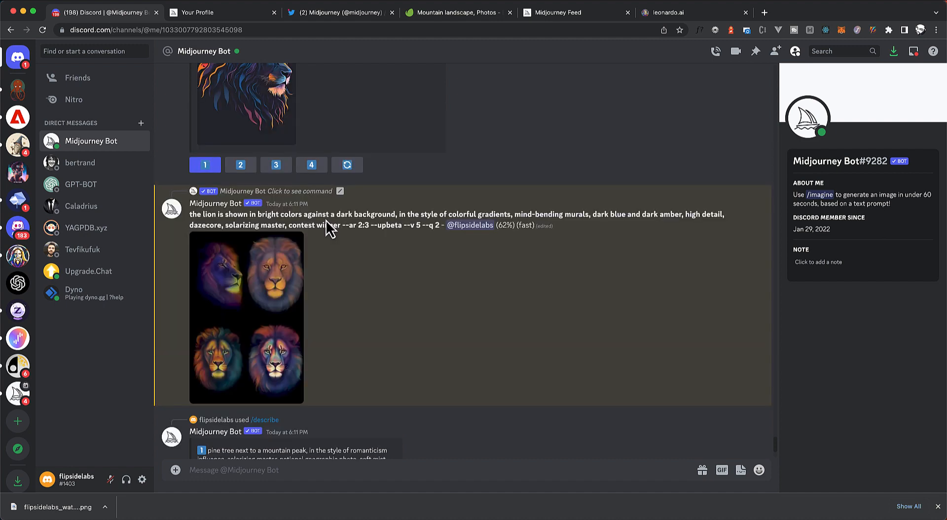
scroll("up", 3)
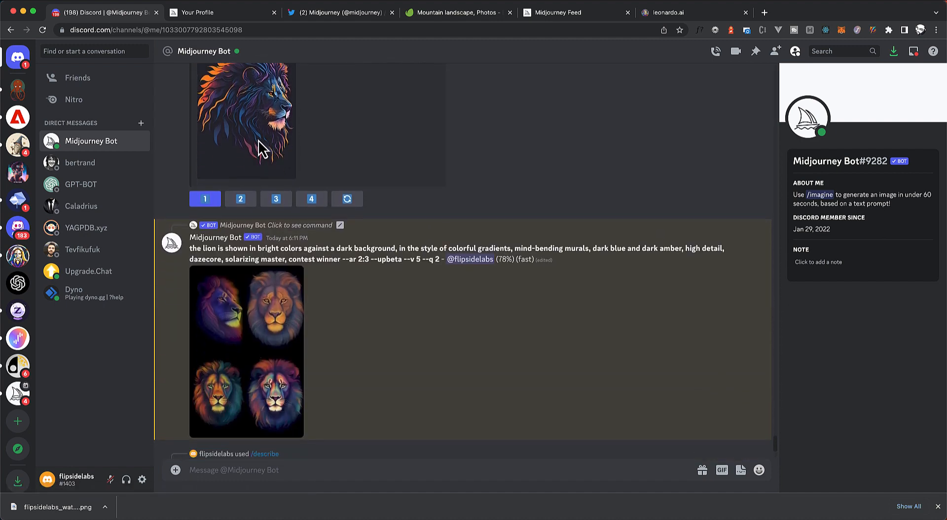
scroll("down", 3)
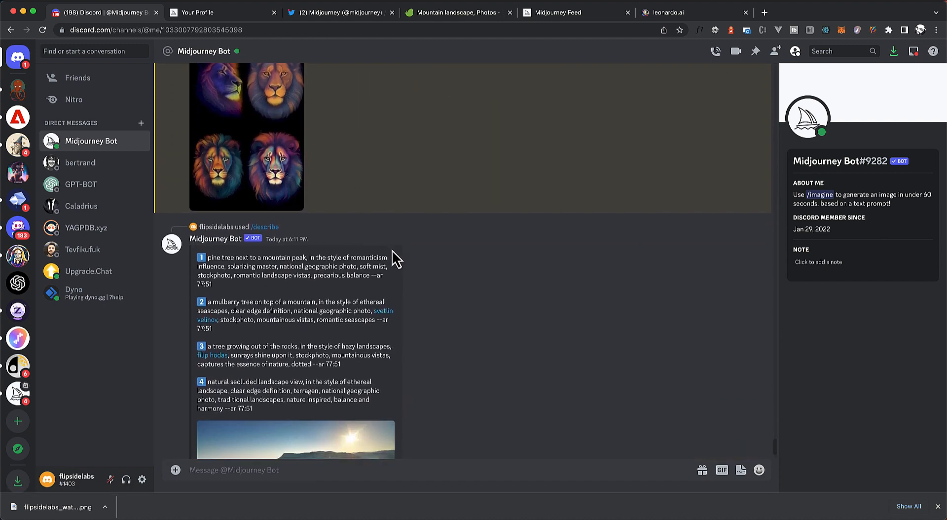
scroll("down", 3)
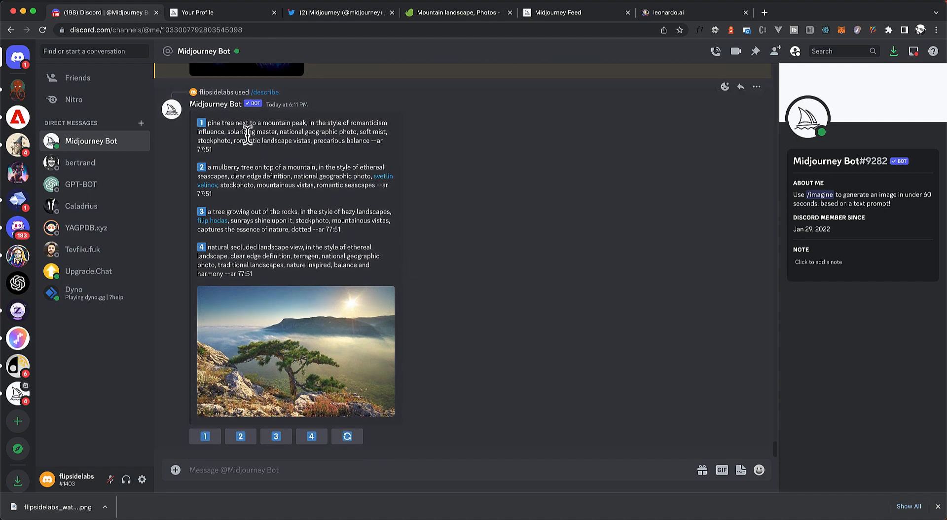
mouse_move(257, 127)
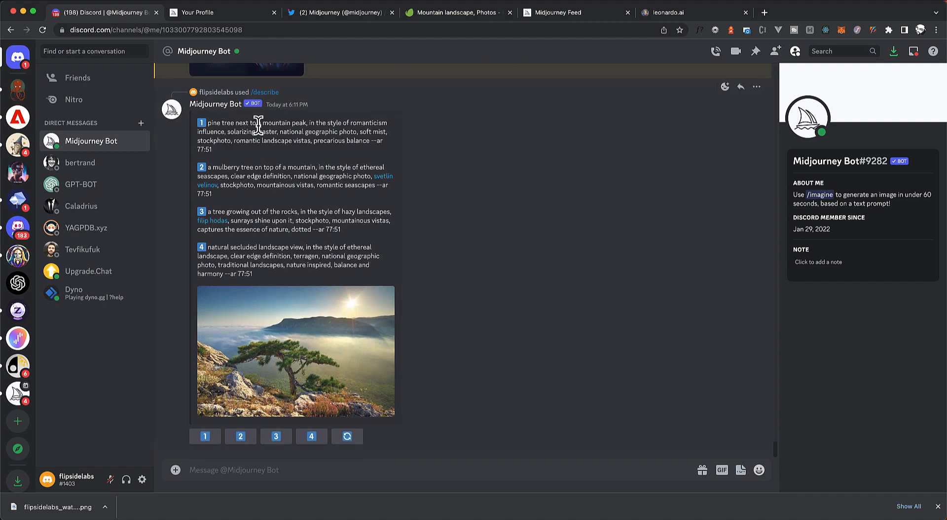
mouse_move(347, 125)
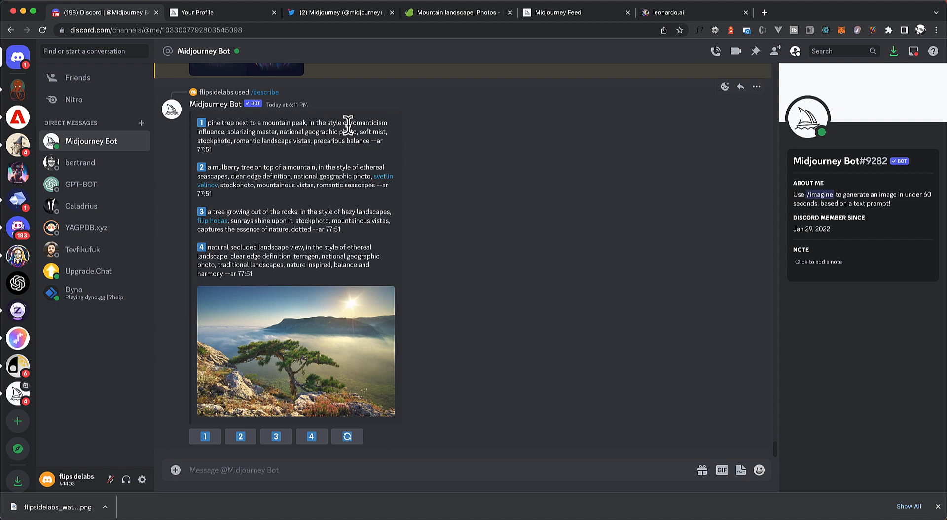
mouse_move(232, 134)
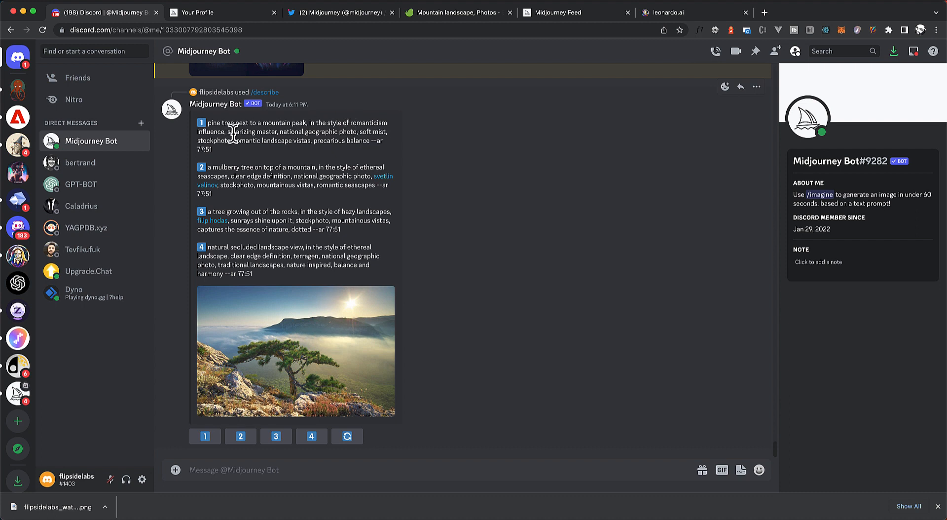
mouse_move(290, 132)
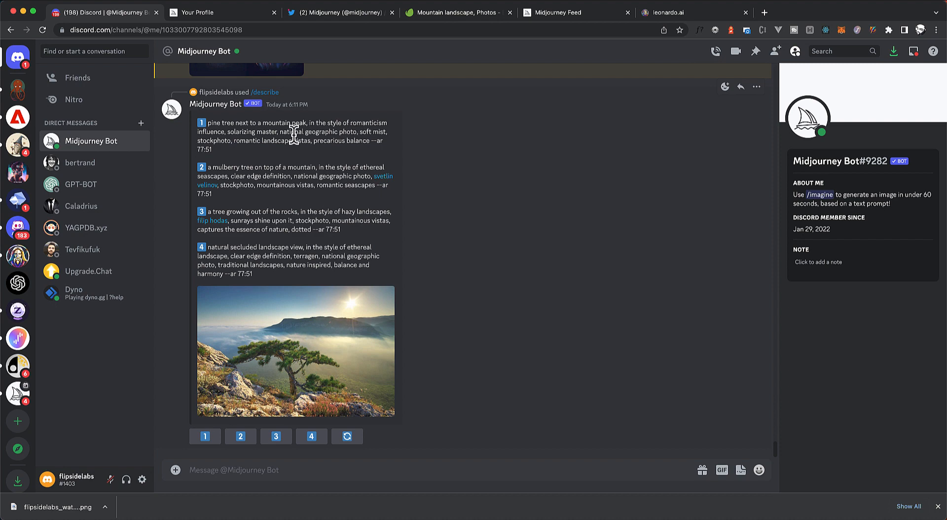
mouse_move(223, 139)
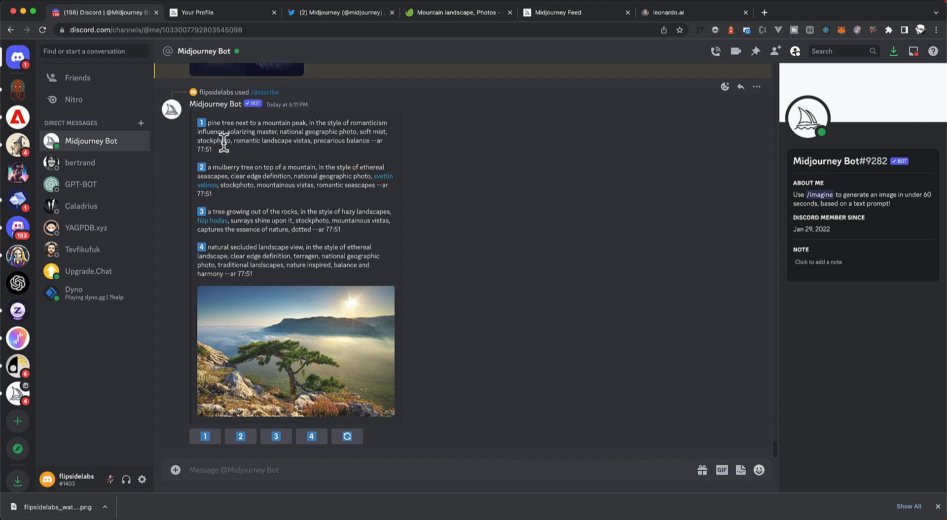
scroll("down", 3)
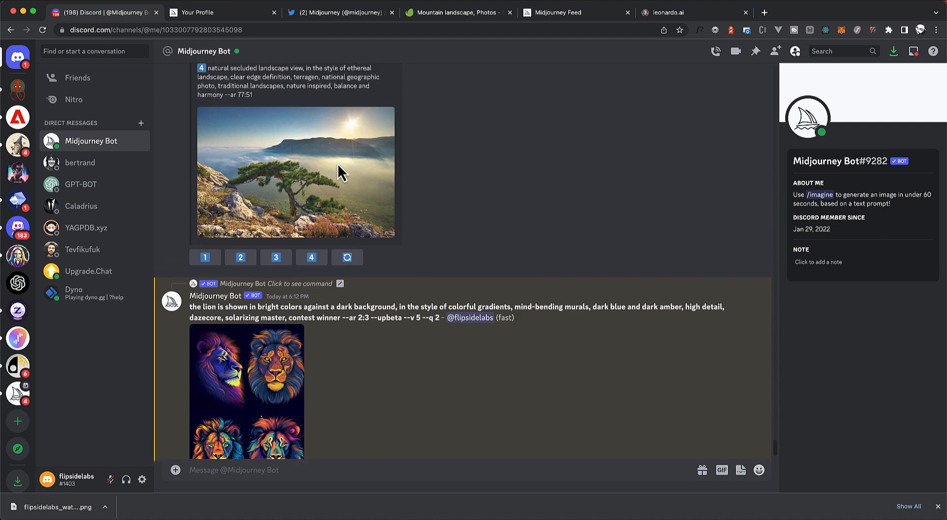
scroll("down", 3)
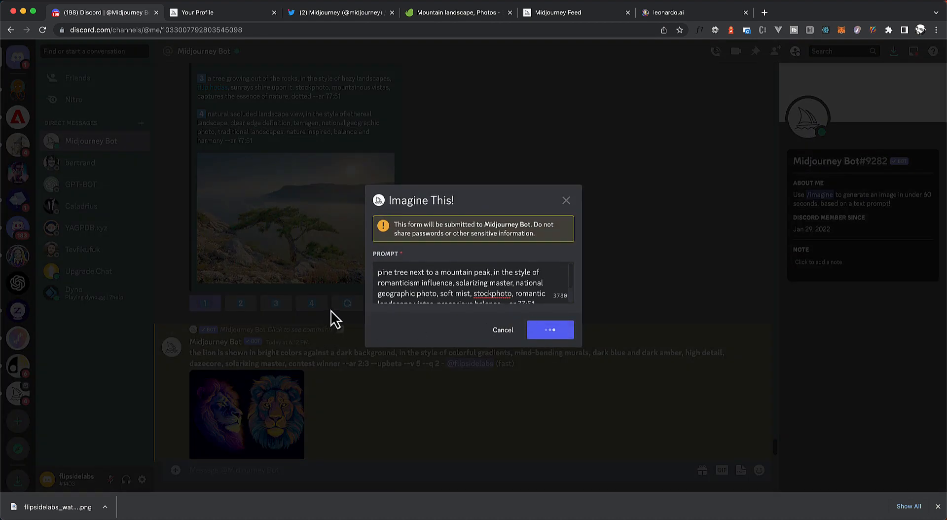
left_click(550, 330)
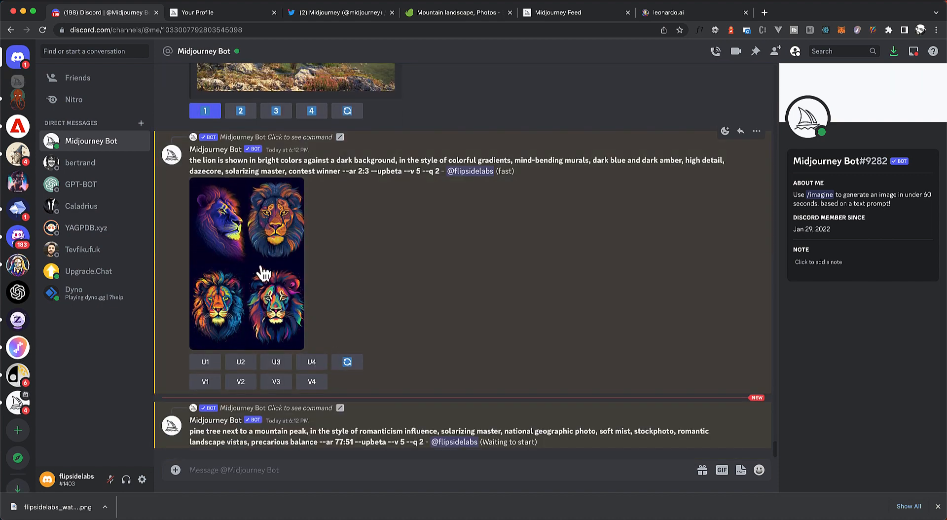
Step: Open the finished lion grid full size in a browser tab, then close it
left_click(247, 264)
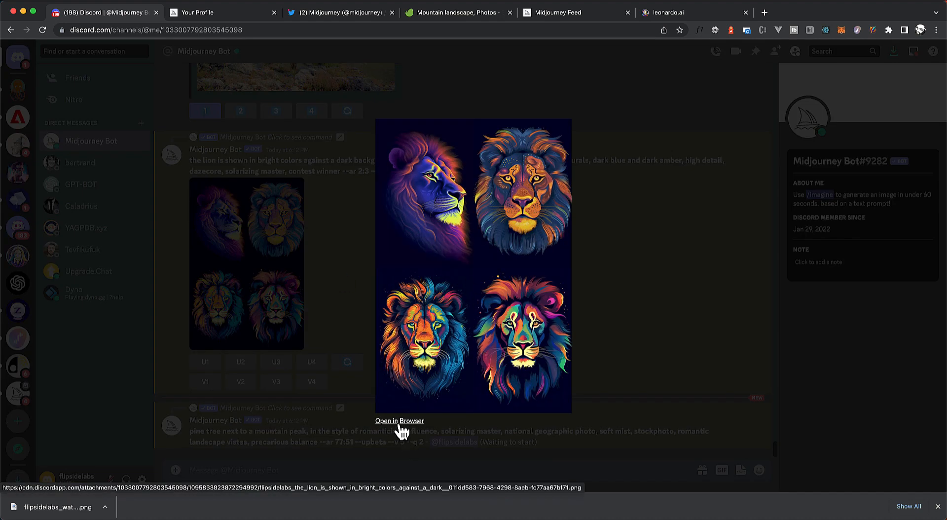
left_click(399, 421)
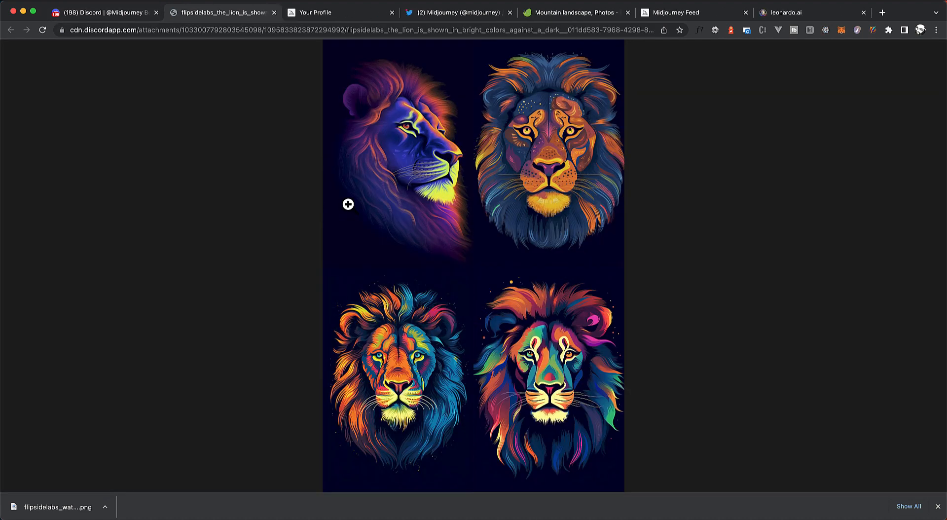
mouse_move(525, 220)
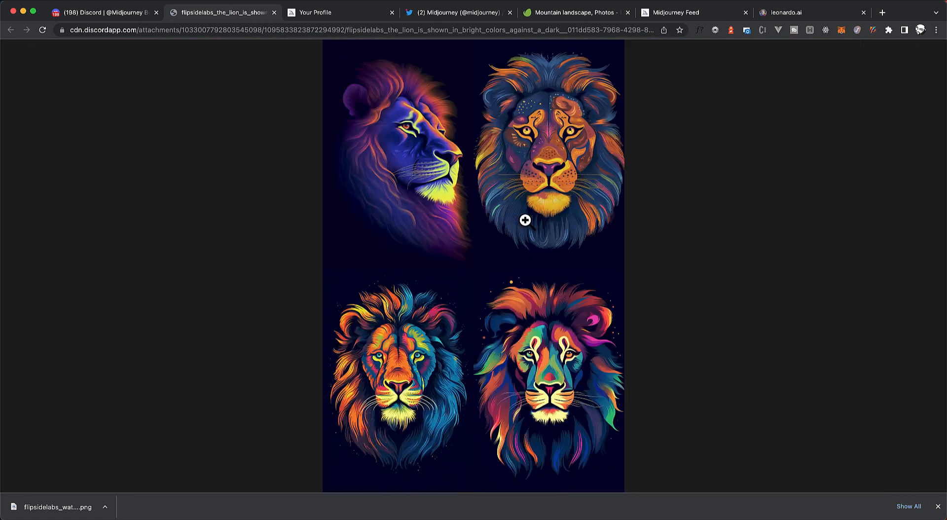
left_click(524, 220)
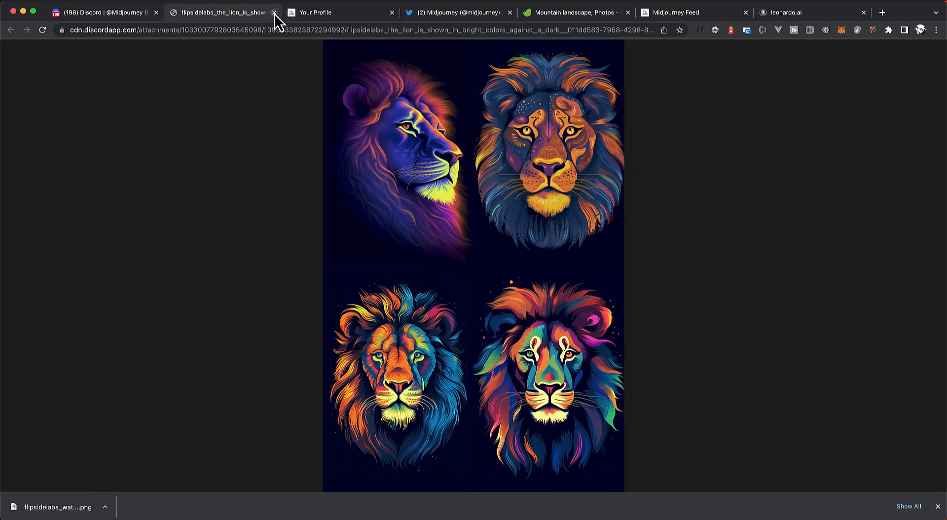
left_click(274, 12)
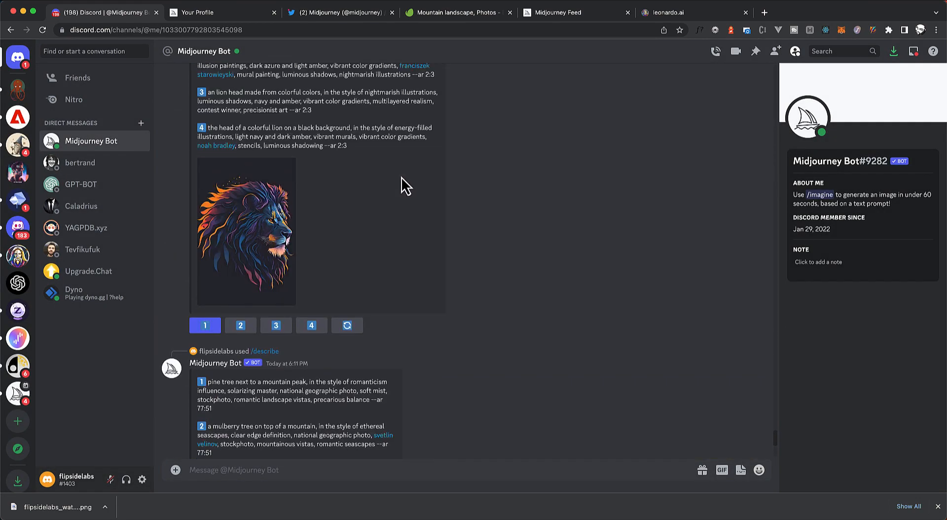
scroll("down", 3)
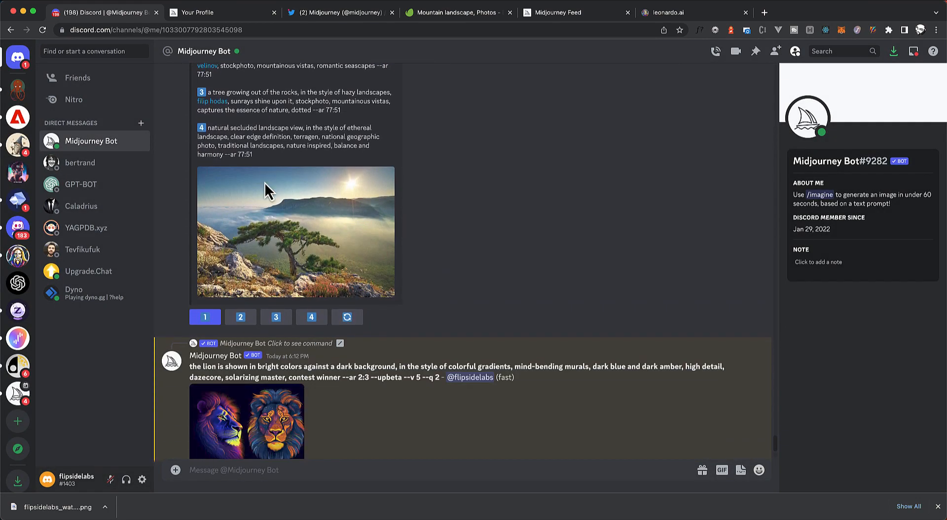
scroll("down", 3)
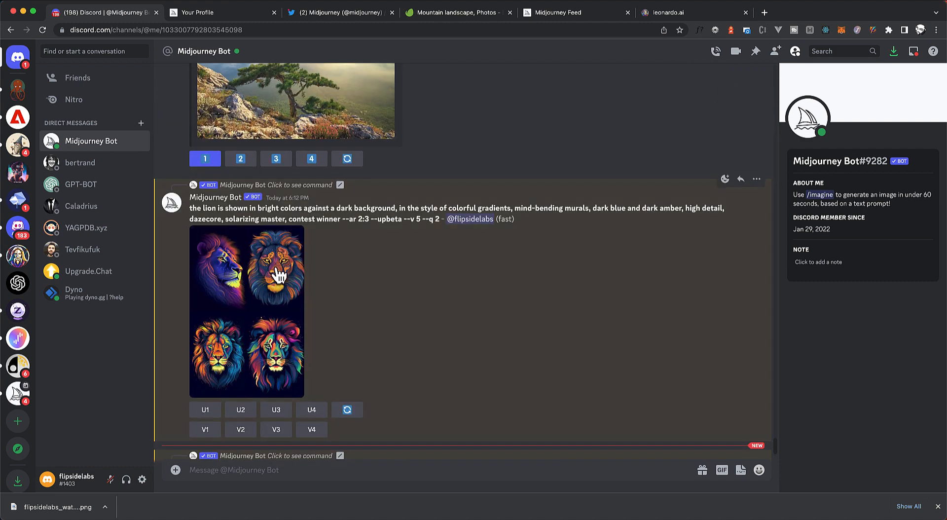
scroll("down", 3)
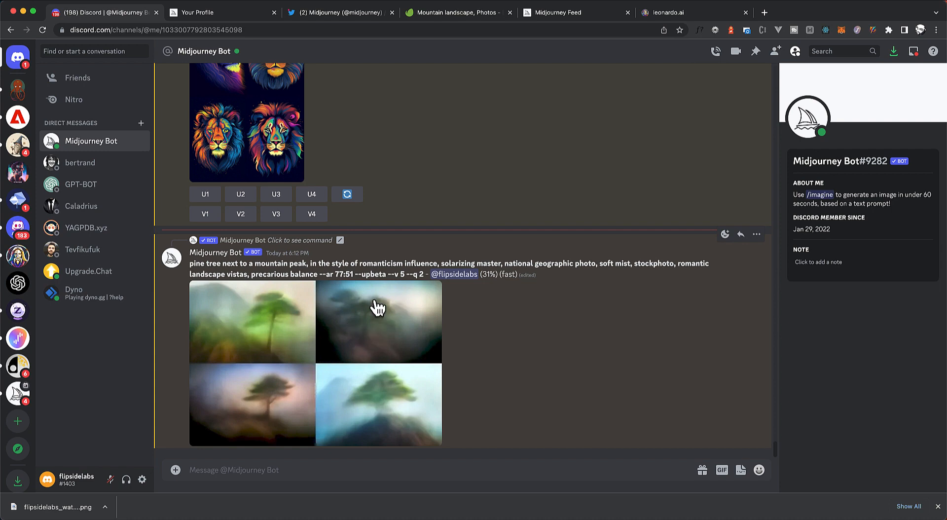
scroll("up", 3)
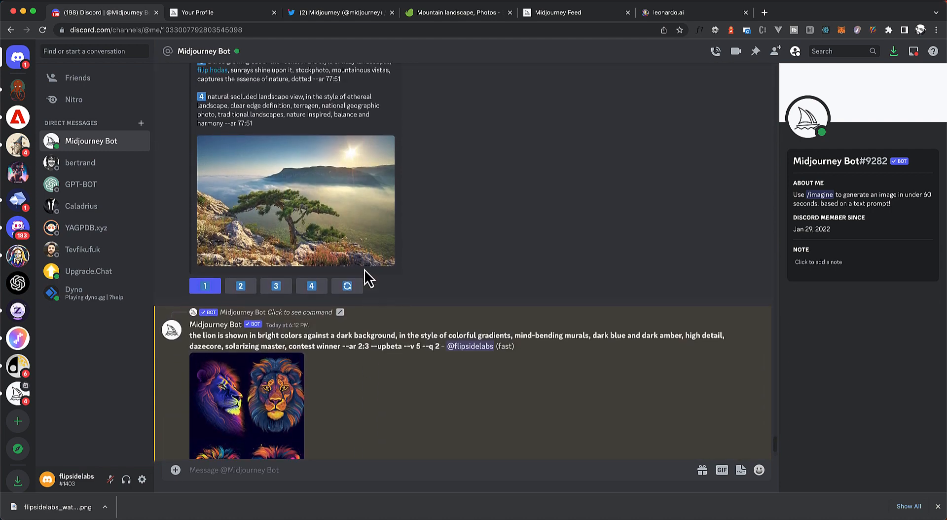
scroll("down", 3)
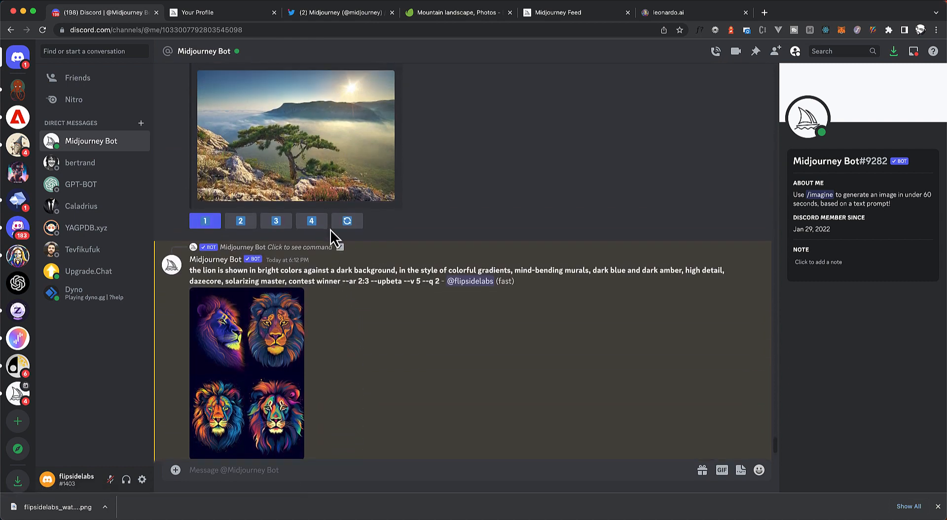
left_click(347, 220)
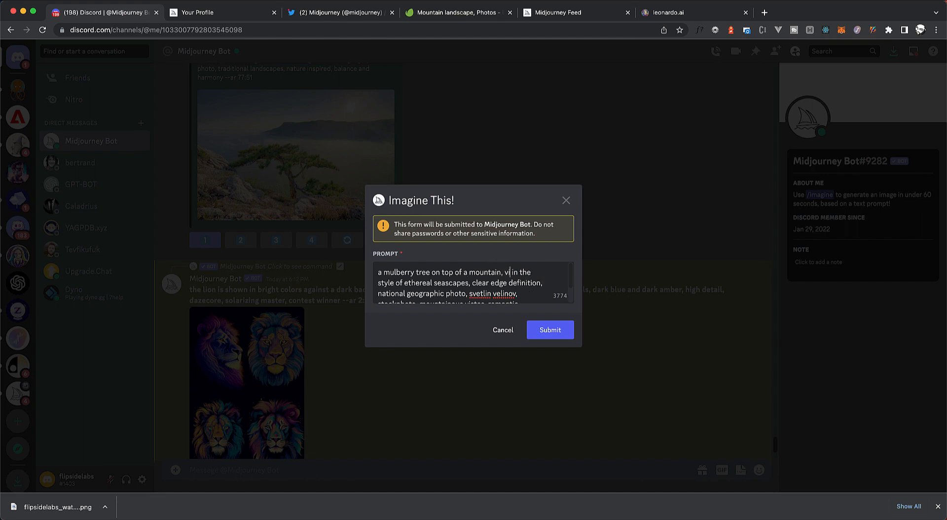
Step: Append 'view on a blue lagoon' to the mulberry tree prompt and submit it
type("view on a")
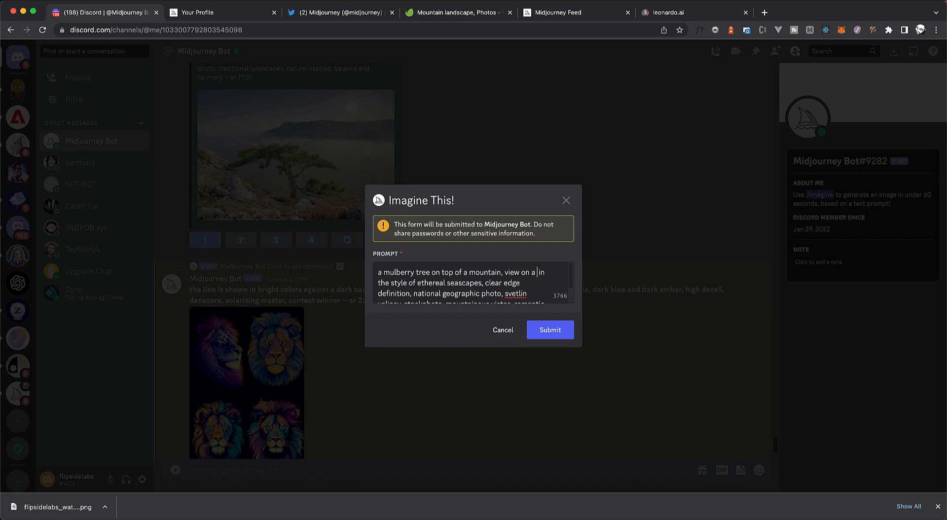
type("blue")
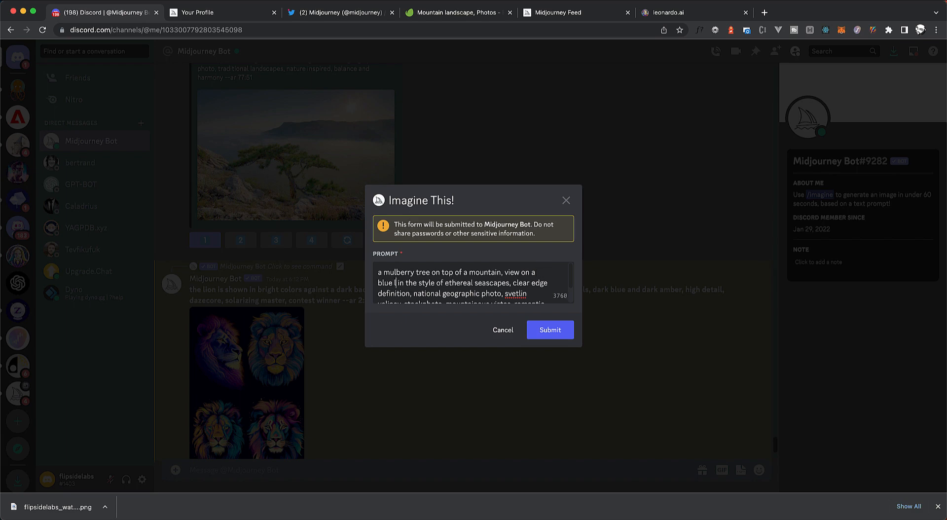
type("lagoon,")
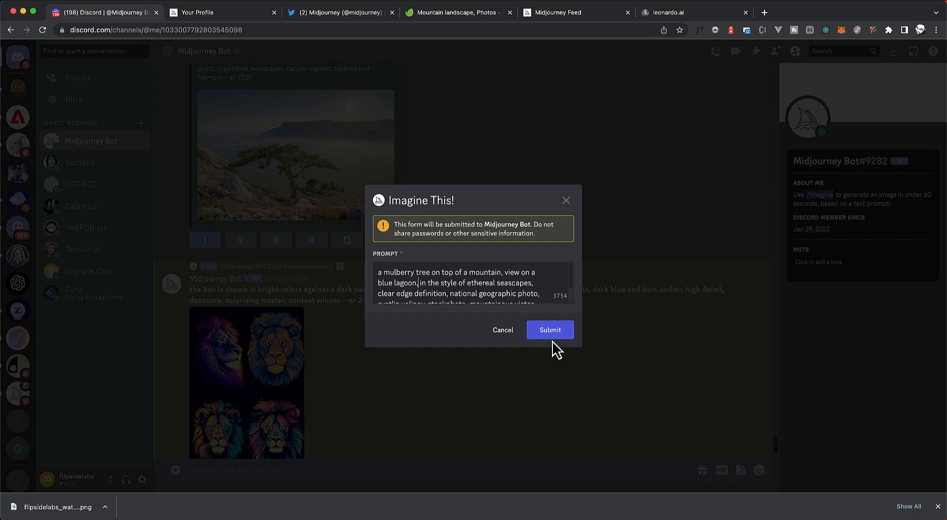
left_click(549, 330)
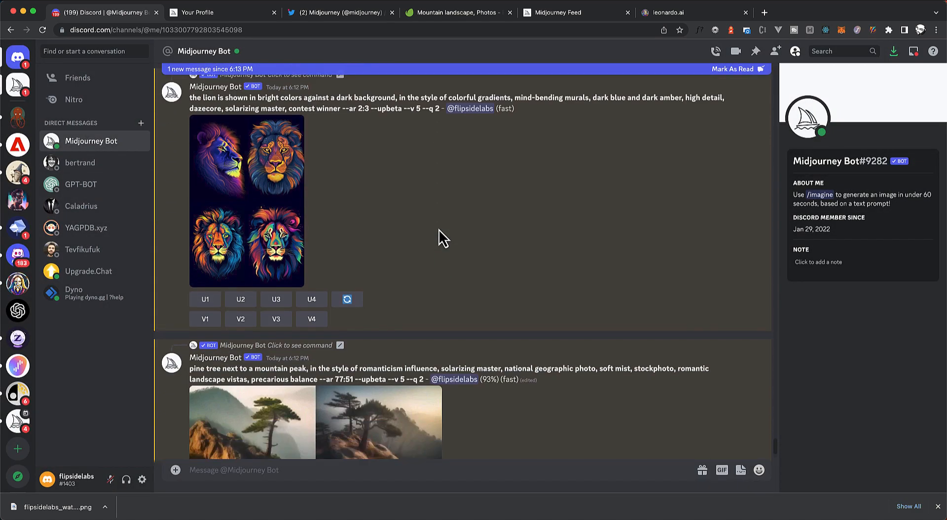
Step: Scroll the Midjourney Bot chat to the completed pine tree on a mountain grid
scroll("down", 3)
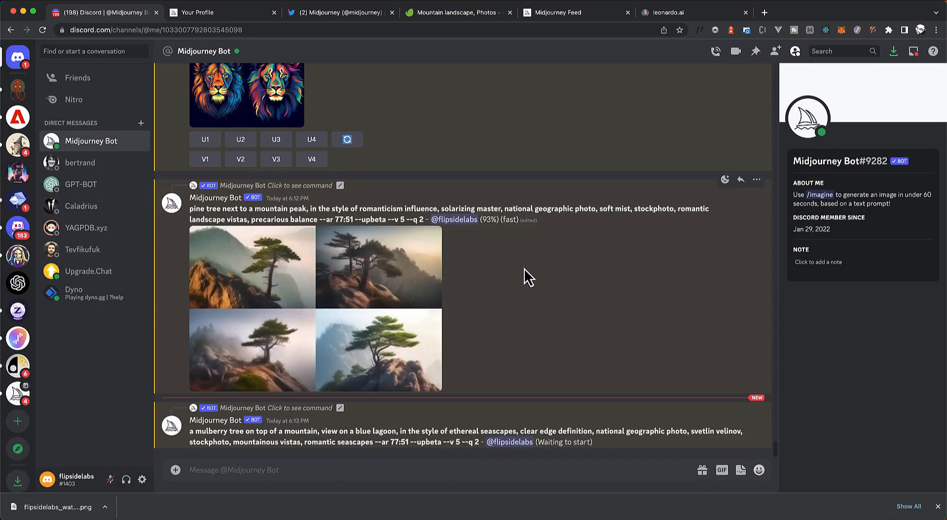
mouse_move(526, 277)
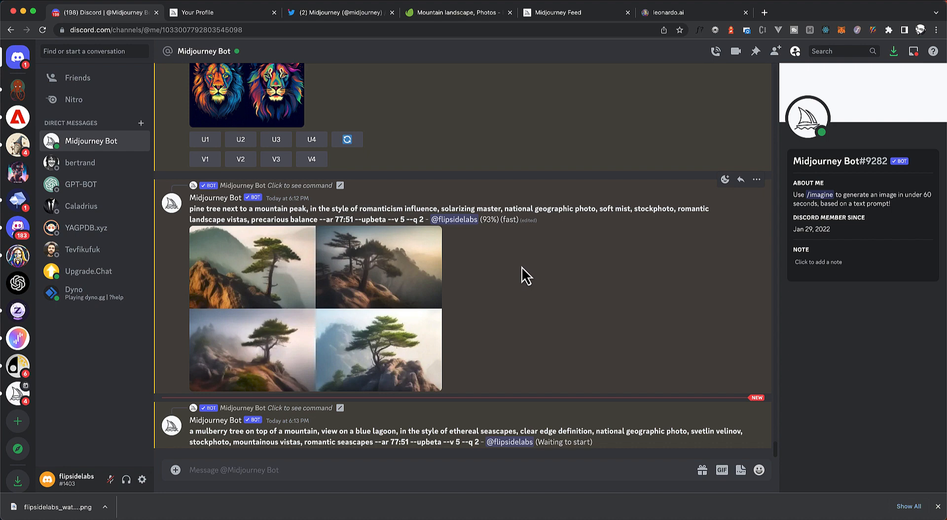
mouse_move(463, 248)
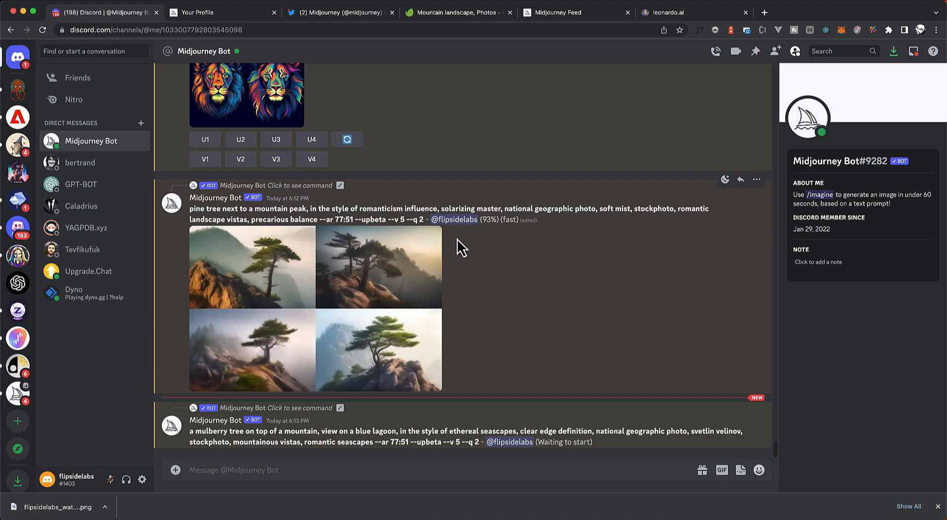
mouse_move(547, 293)
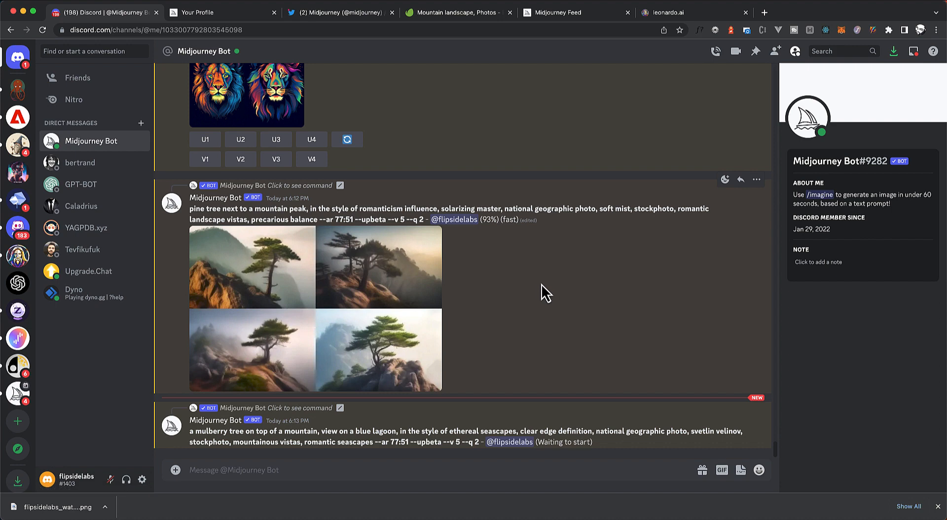
scroll("down", 3)
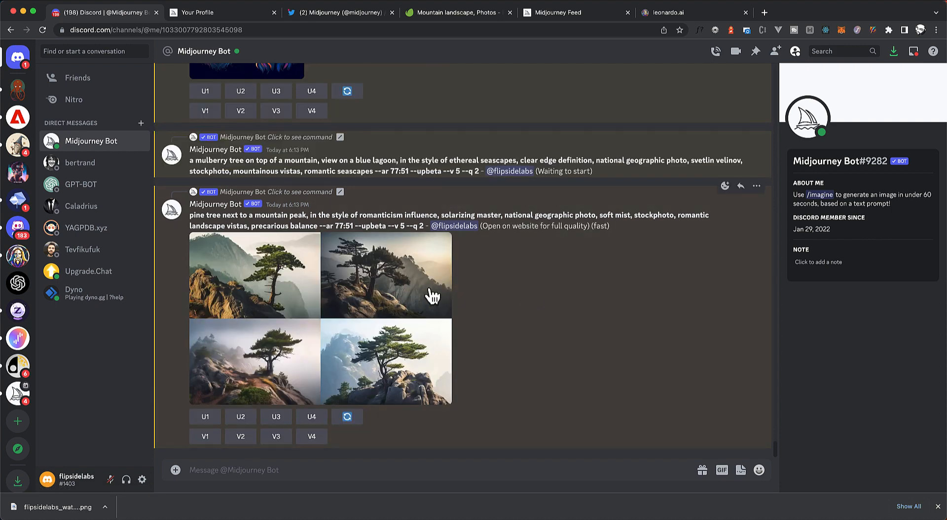
mouse_move(534, 296)
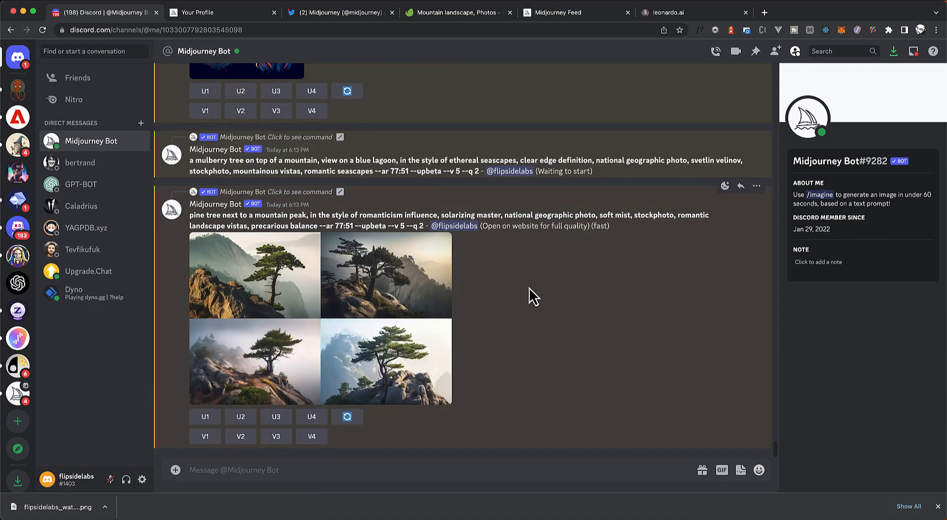
mouse_move(523, 297)
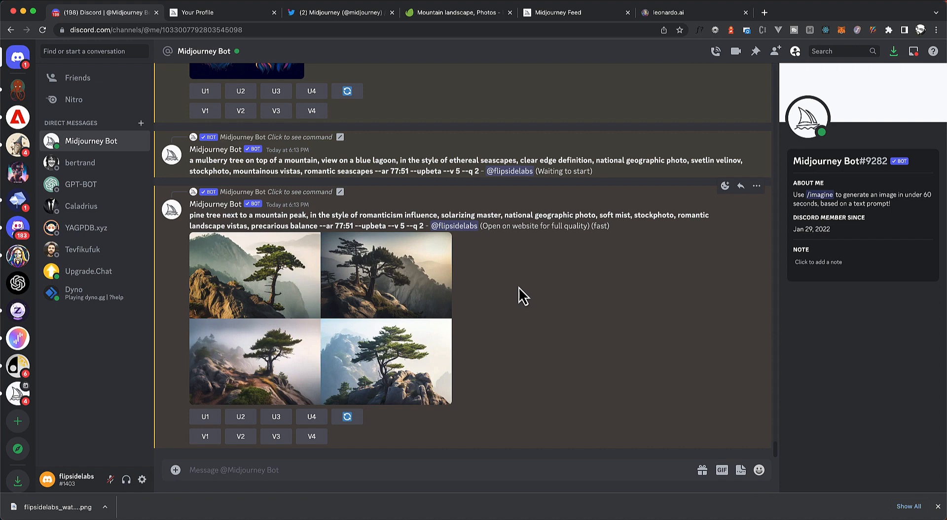
scroll("up", 3)
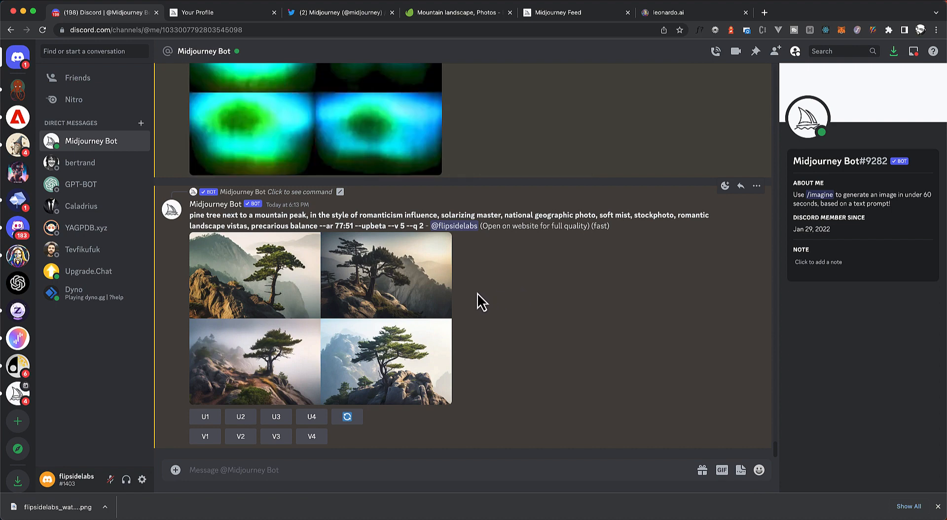
mouse_move(492, 296)
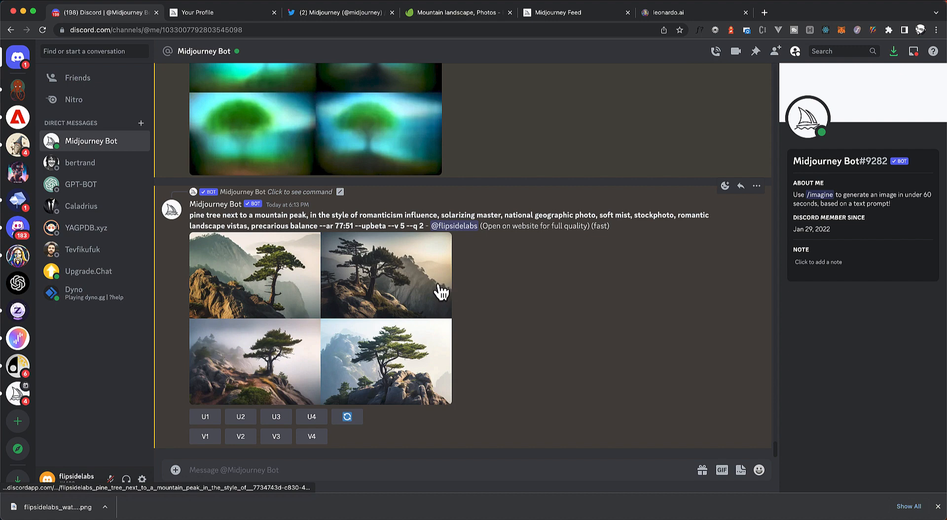
scroll("up", 3)
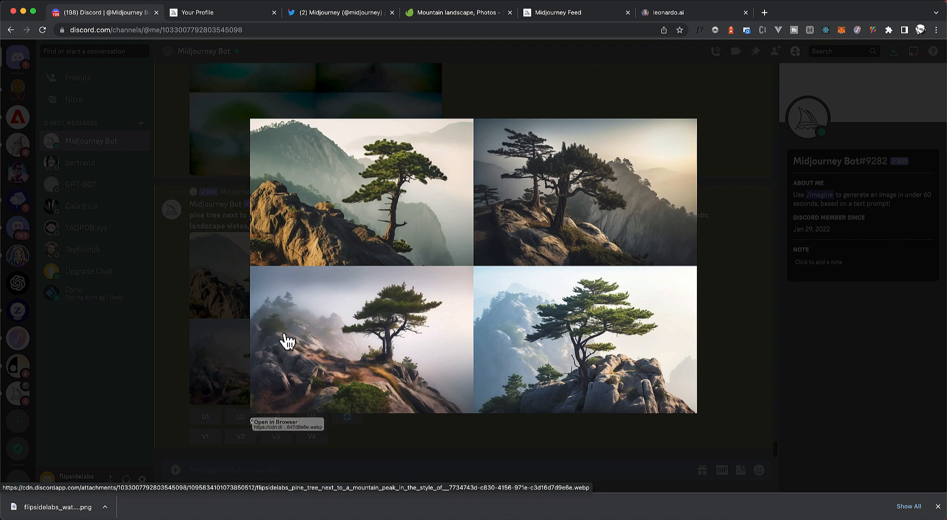
mouse_move(313, 359)
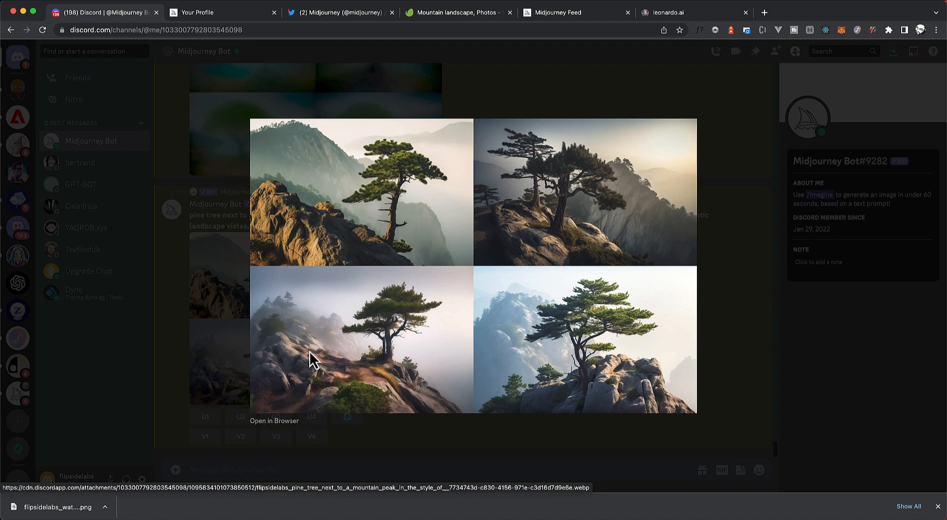
mouse_move(284, 426)
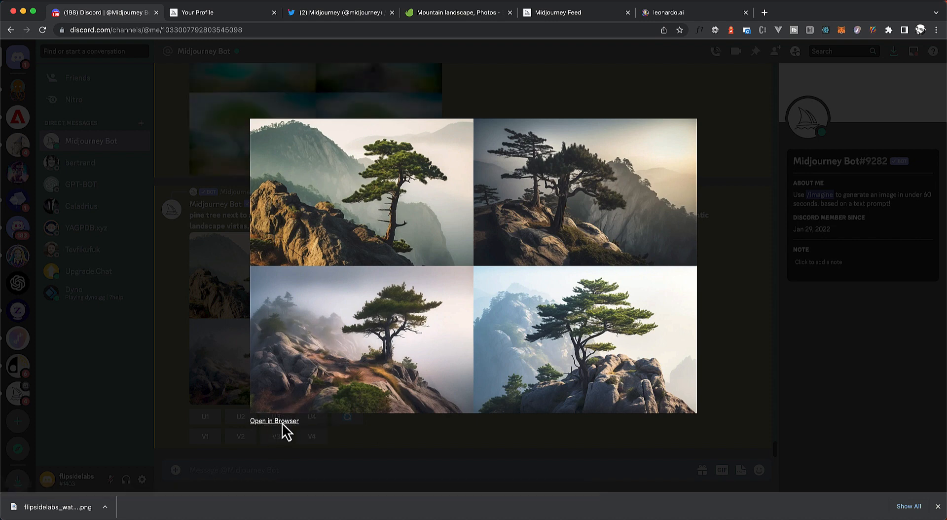
Step: Open the pine tree on a mountain grid at full size
left_click(275, 421)
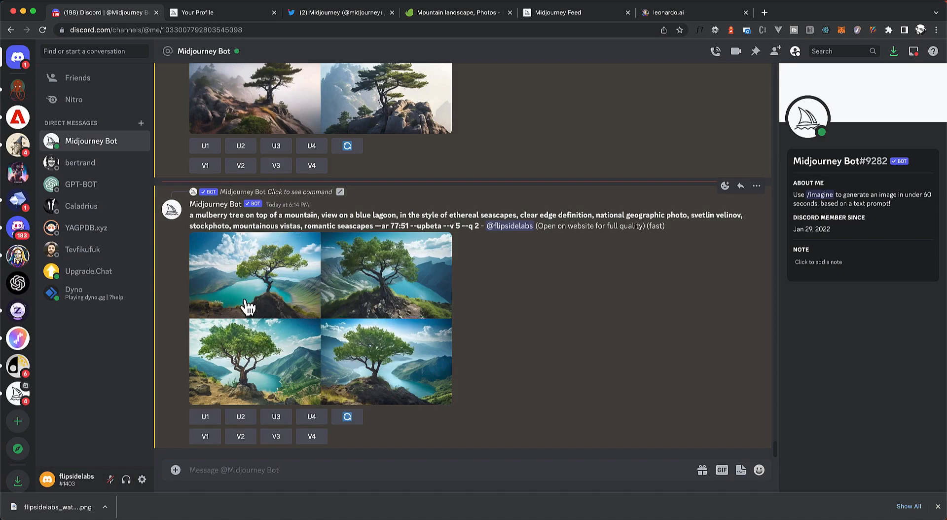
Step: Scroll to the finished mulberry tree over blue lagoon grid and open it
scroll("up", 3)
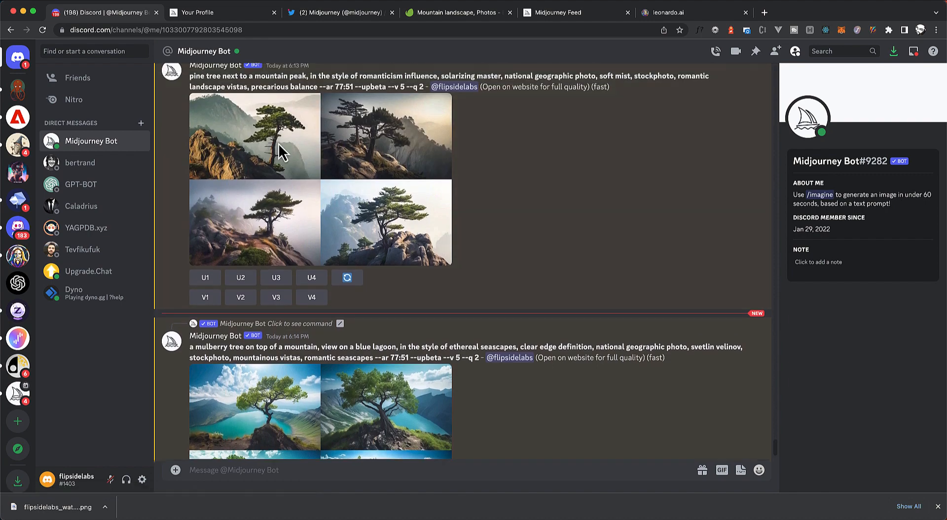
scroll("down", 3)
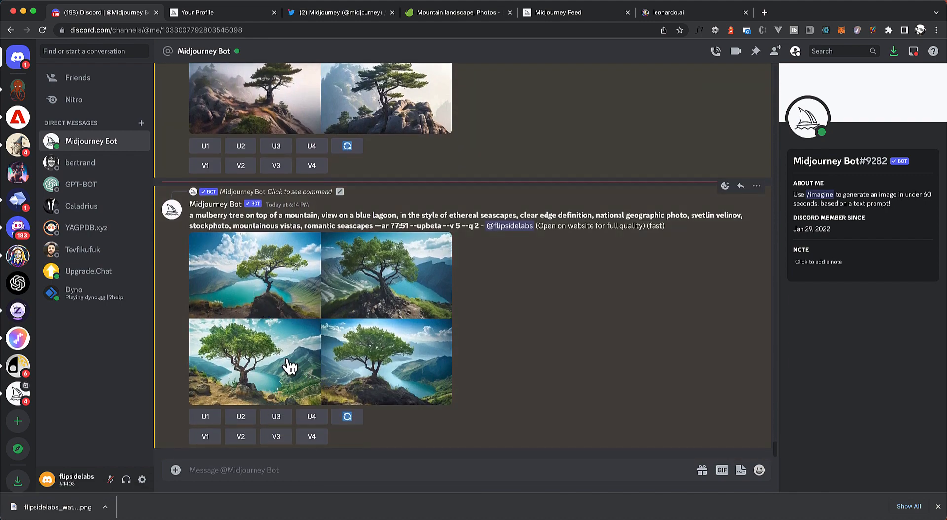
left_click(254, 362)
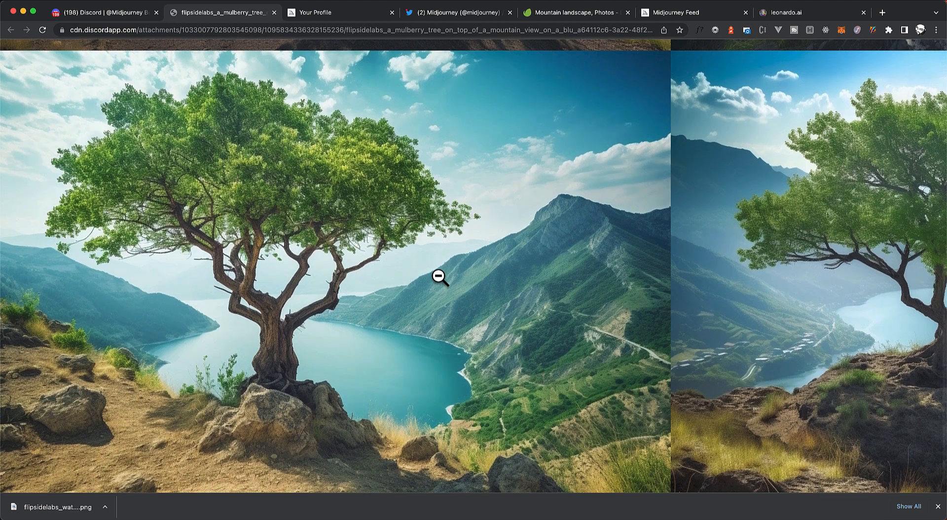
Step: Zoom into the full-resolution mulberry grid to inspect the tiles, then zoom back out
left_click(439, 276)
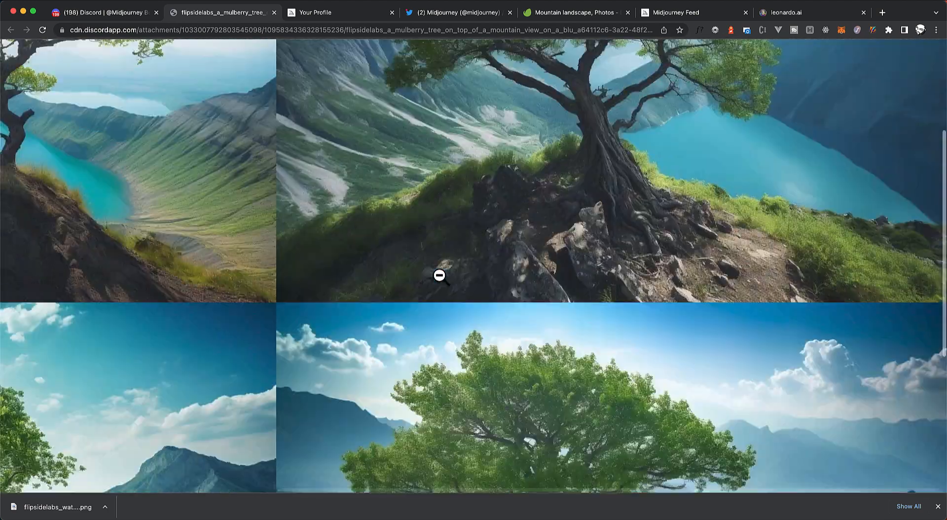
left_click(439, 276)
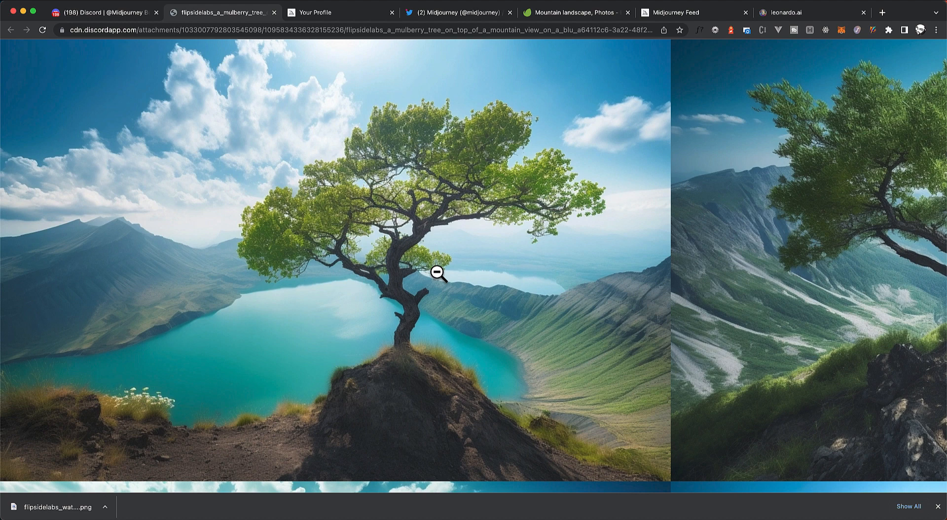
mouse_move(314, 25)
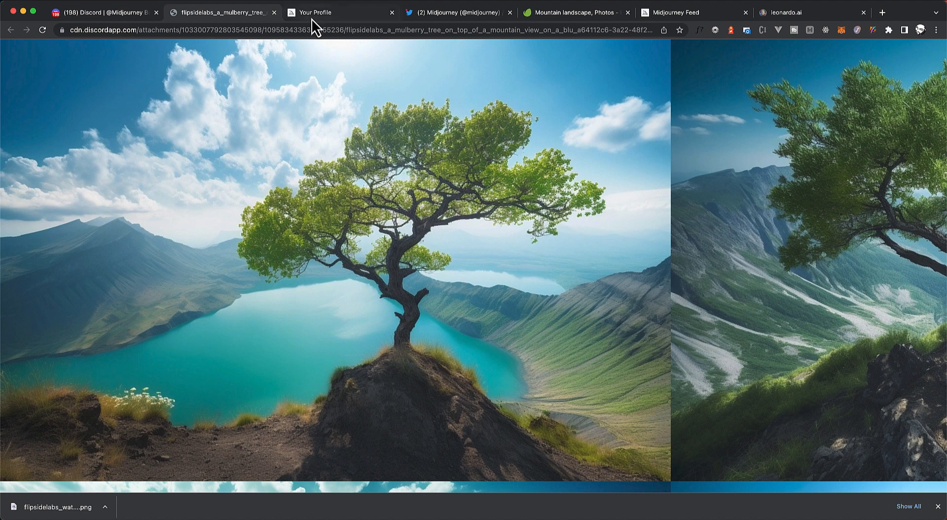